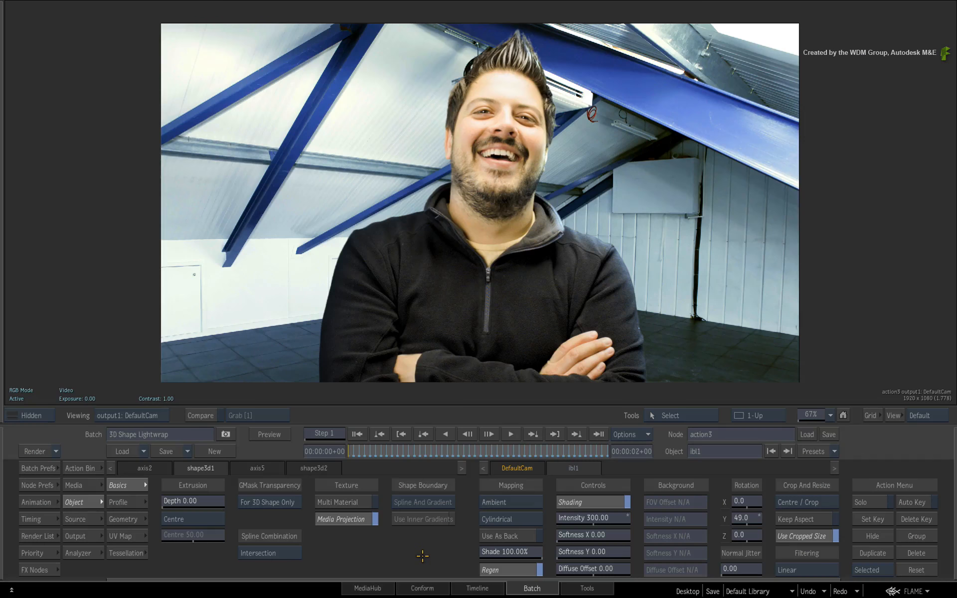
# Step: Show the batch schematic with background PNG, green-screen clip, MasterK and lightwrap Action nodes
pyautogui.click(510, 434)
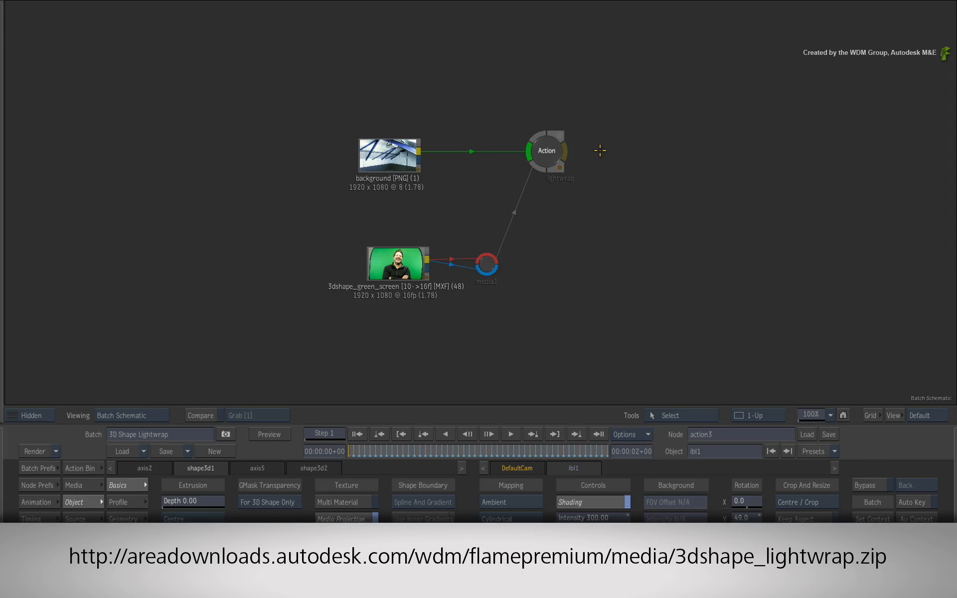
pyautogui.moveTo(598, 146)
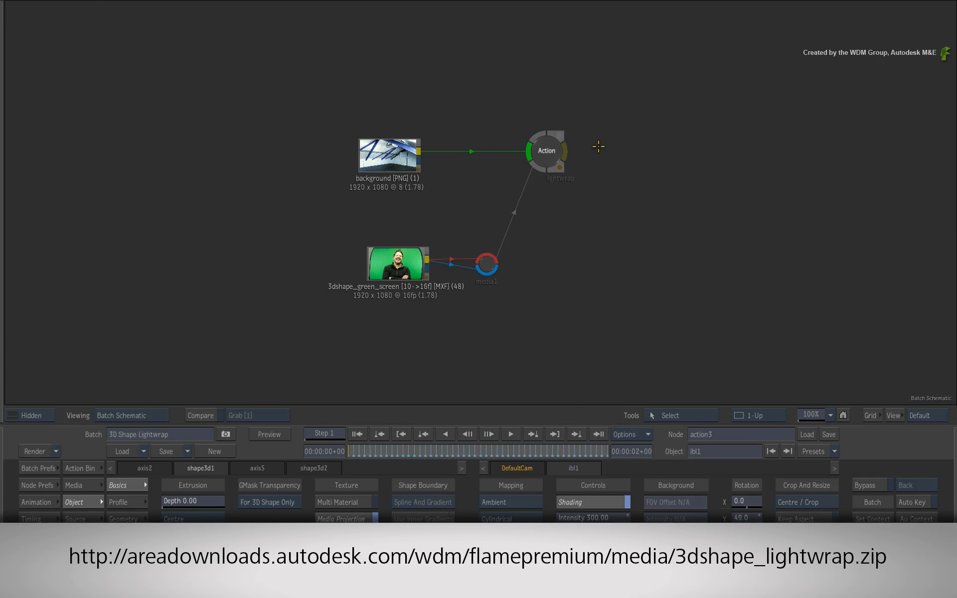
pyautogui.moveTo(595, 150)
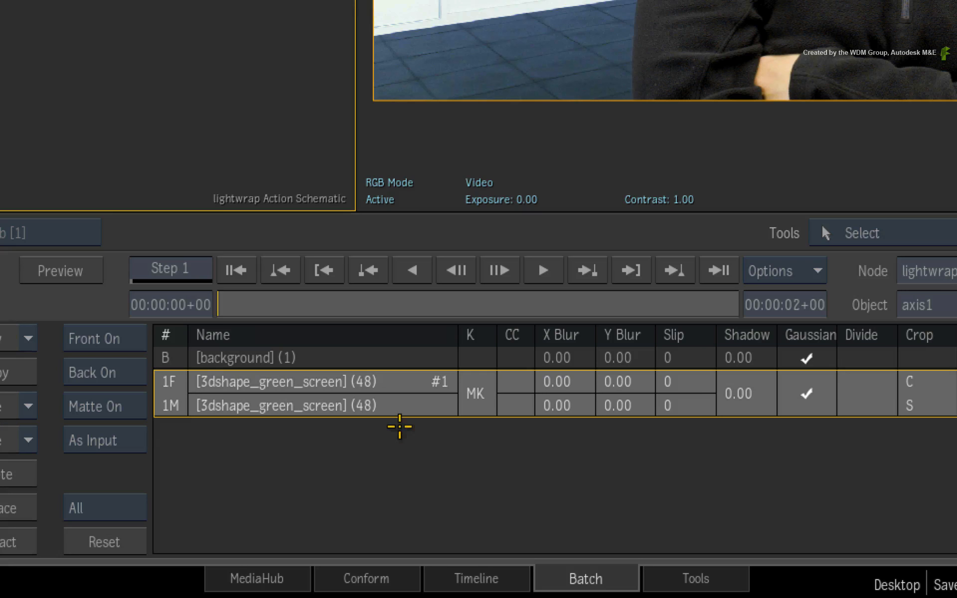
pyautogui.moveTo(478, 439)
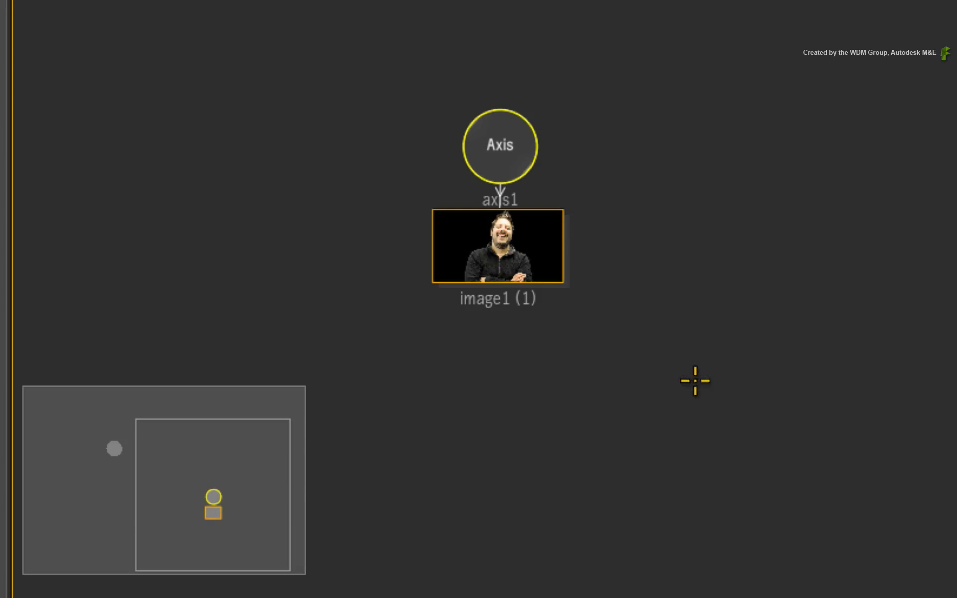
pyautogui.moveTo(635, 247)
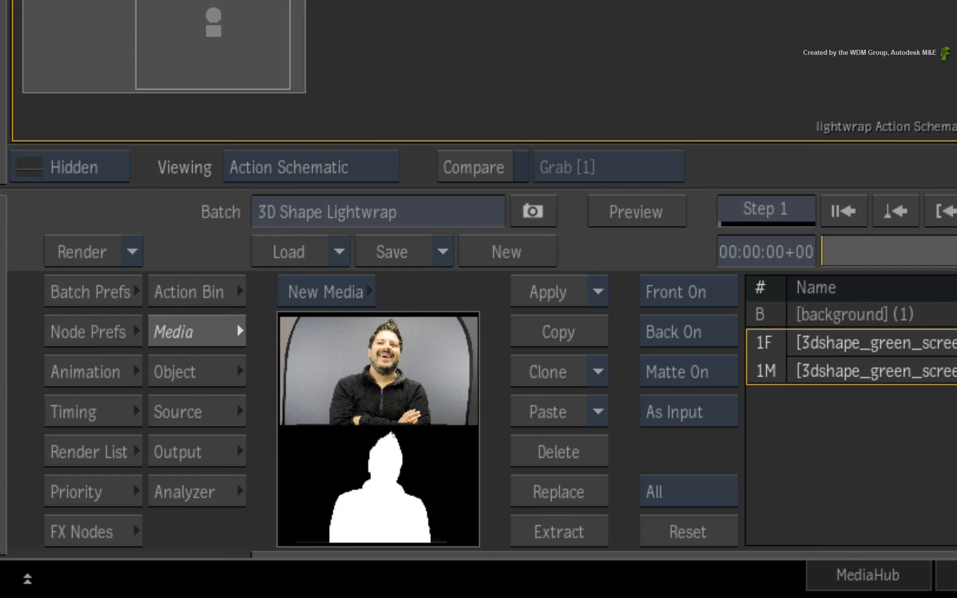
# Step: Add a GMask 3D shape and draw a spline along the talent's shoulder and arm in Add Points mode
pyautogui.click(188, 291)
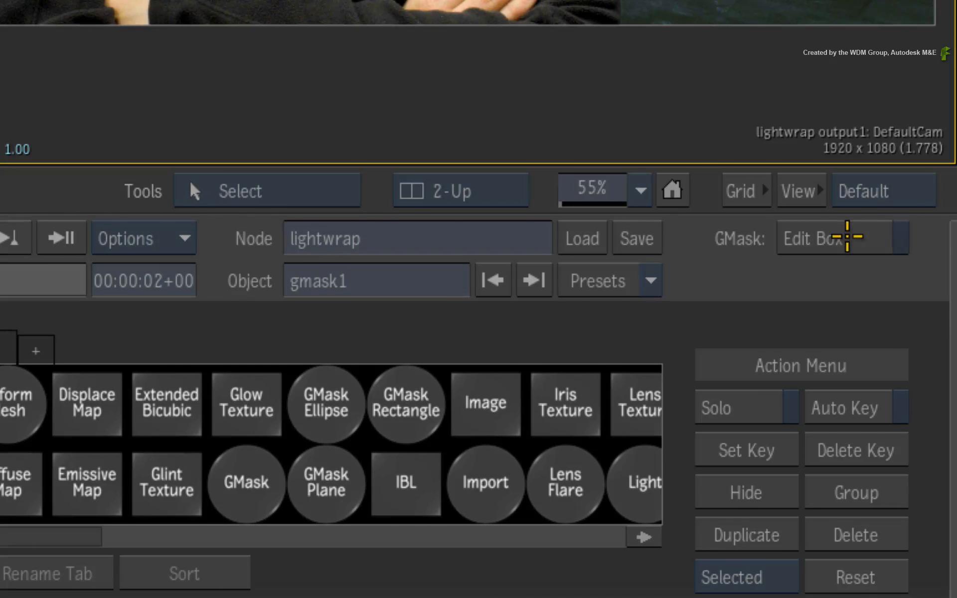
pyautogui.press('a')
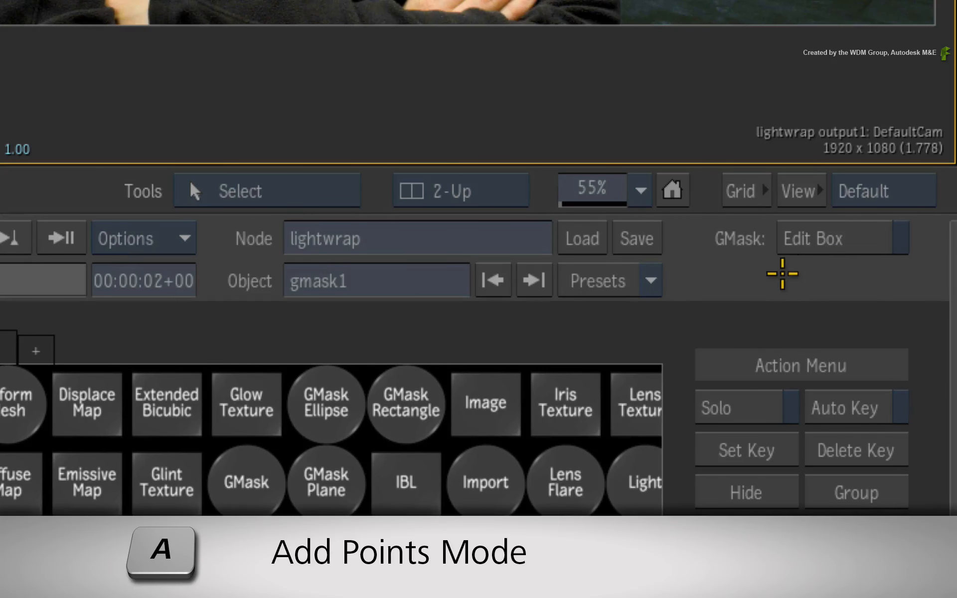
pyautogui.press('a')
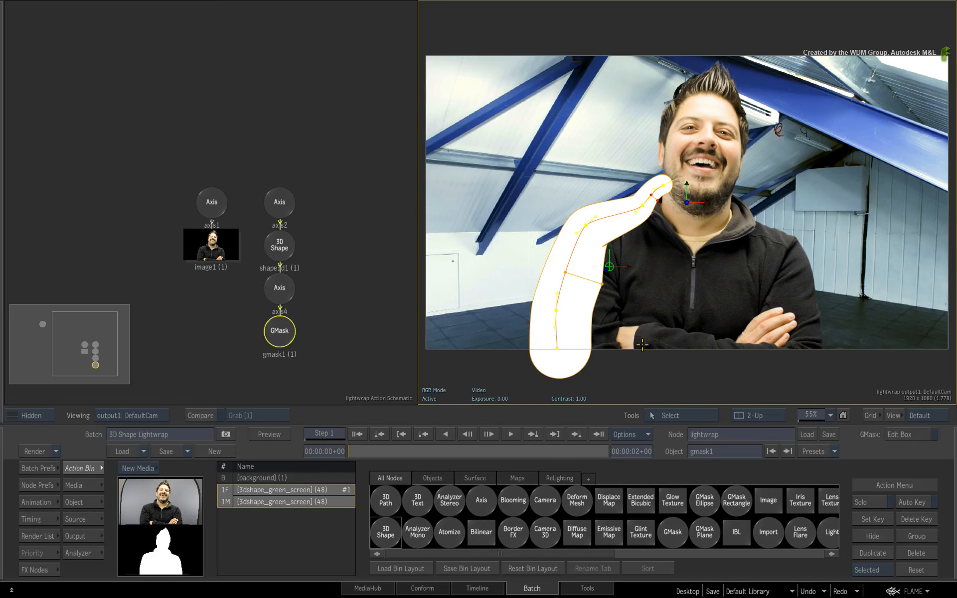
# Step: Set shape3d1's GMask transparency to Do Not Render and raise the gradient offset to 141.6
pyautogui.click(279, 247)
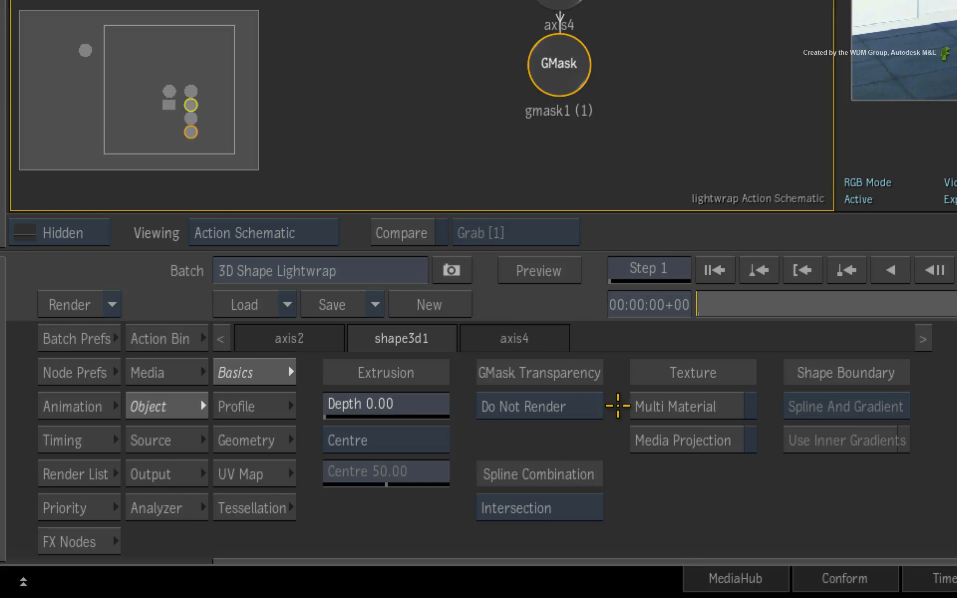
pyautogui.click(537, 406)
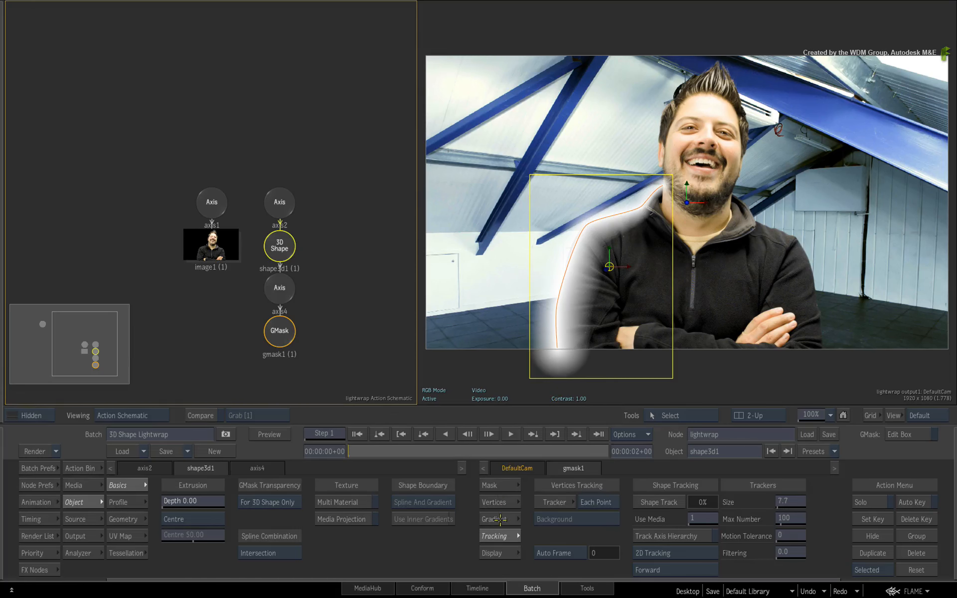
pyautogui.click(493, 518)
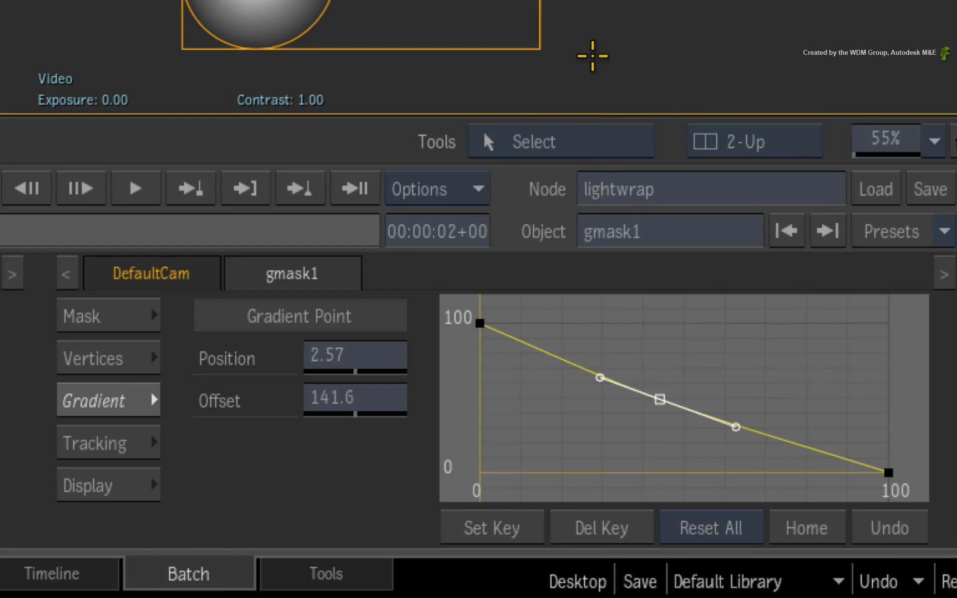
# Step: Review gmask1's Vertices Tracking options, then exit Action to the batch schematic
pyautogui.click(95, 442)
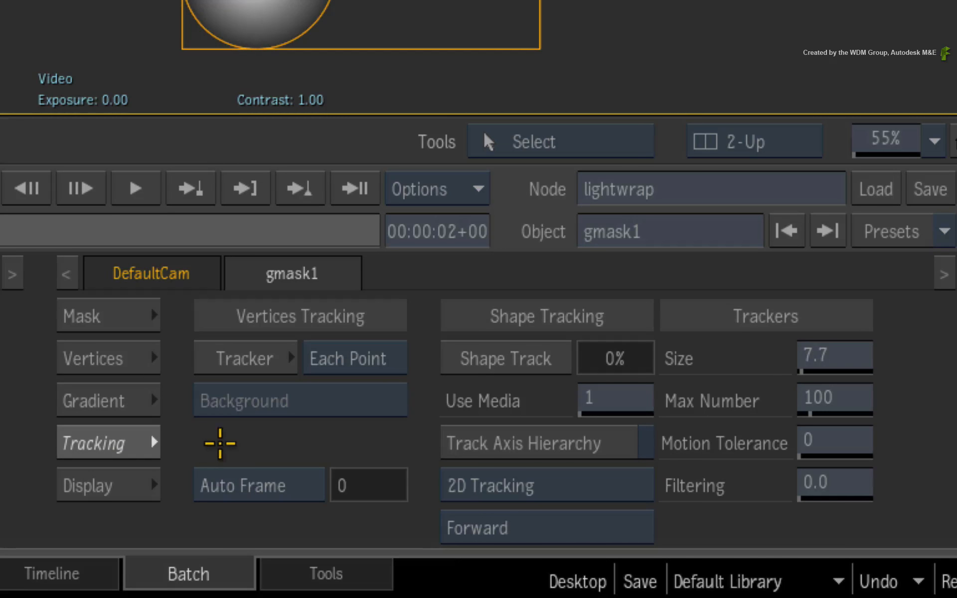
pyautogui.moveTo(290, 428)
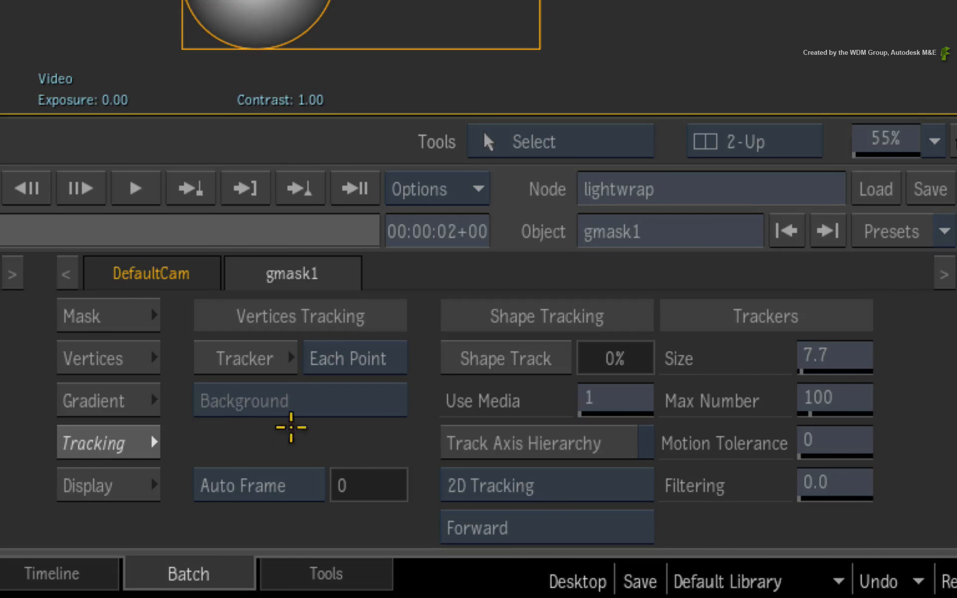
pyautogui.moveTo(333, 400)
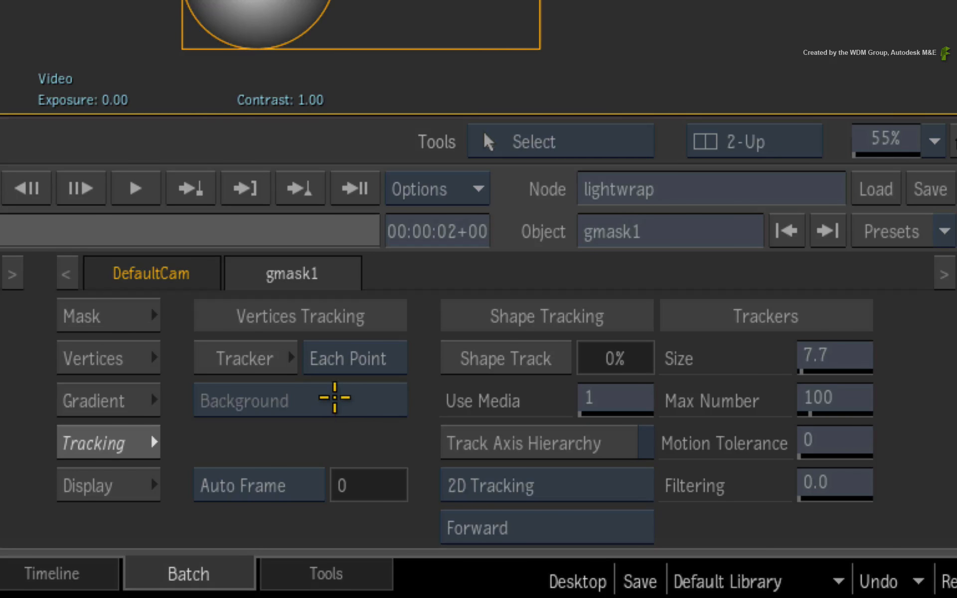
pyautogui.moveTo(330, 399)
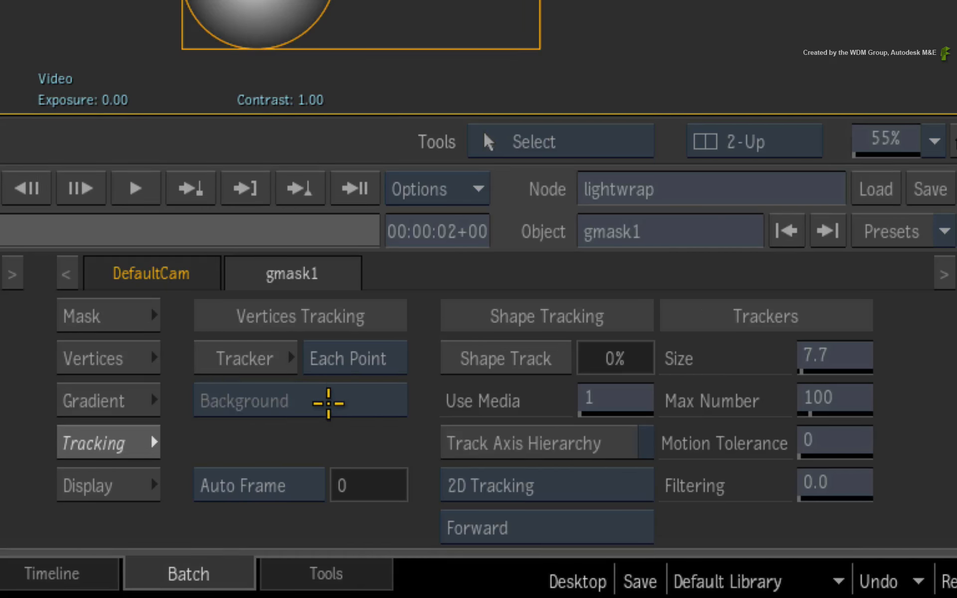
pyautogui.click(189, 573)
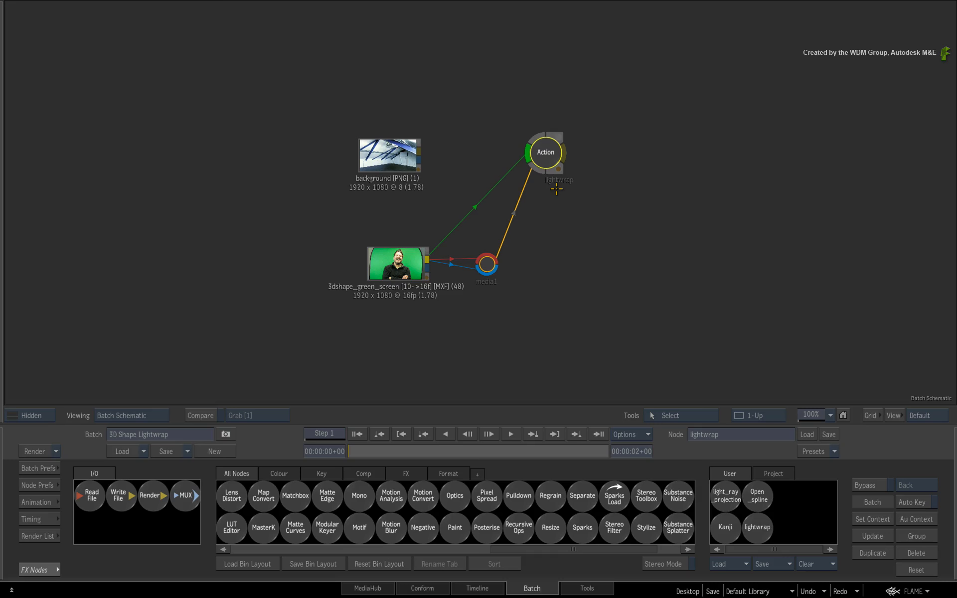
# Step: Place five trackers on the green-screen clip's shoulder and arm and analyse all 48 frames
pyautogui.doubleClick(542, 152)
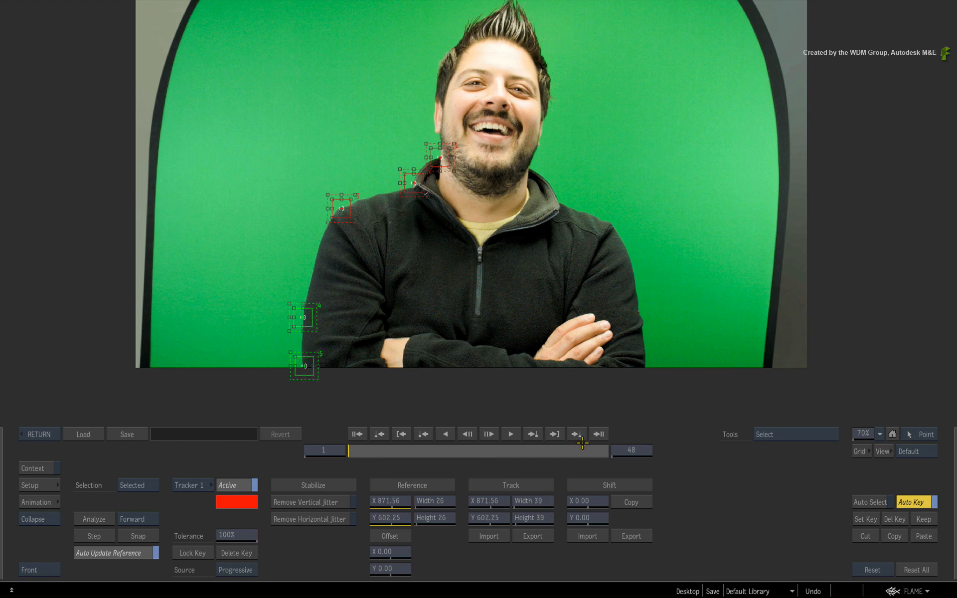
pyautogui.moveTo(339, 371)
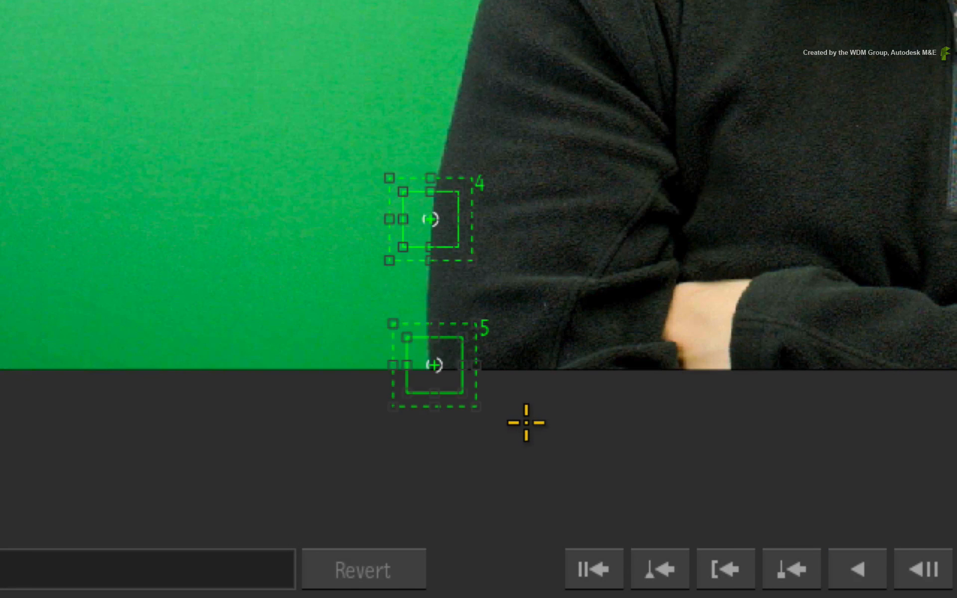
pyautogui.moveTo(492, 131)
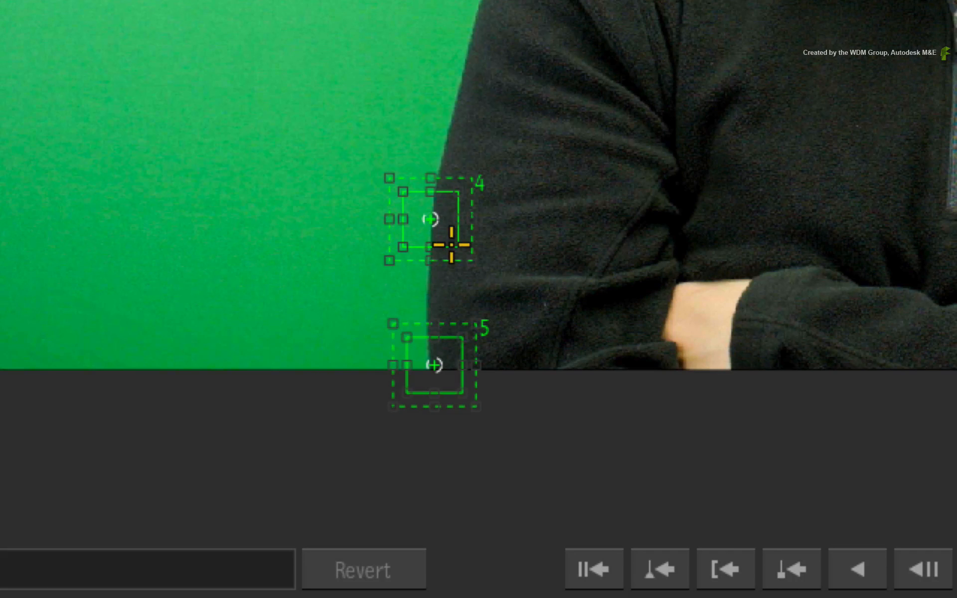
pyautogui.moveTo(516, 382)
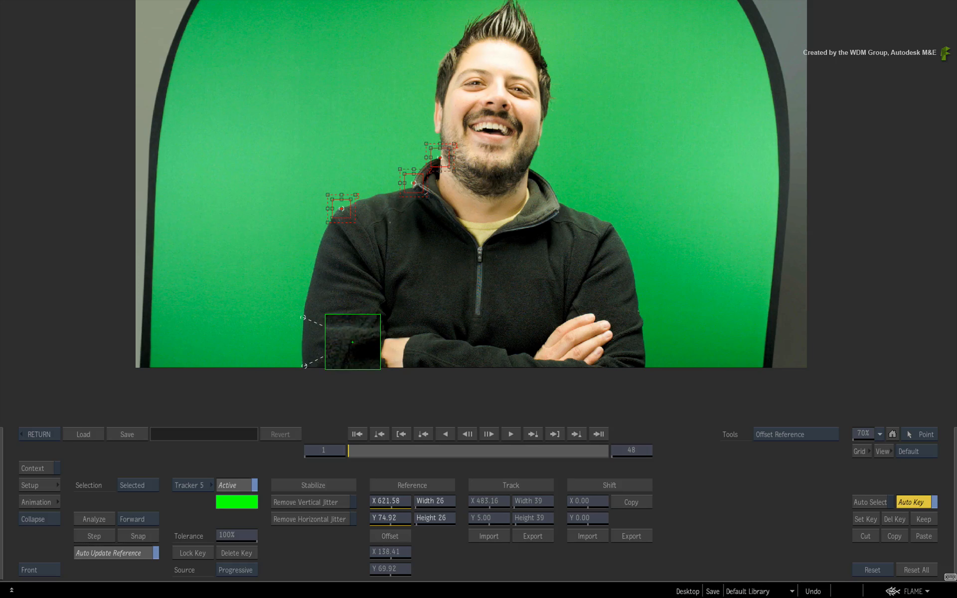
pyautogui.click(94, 519)
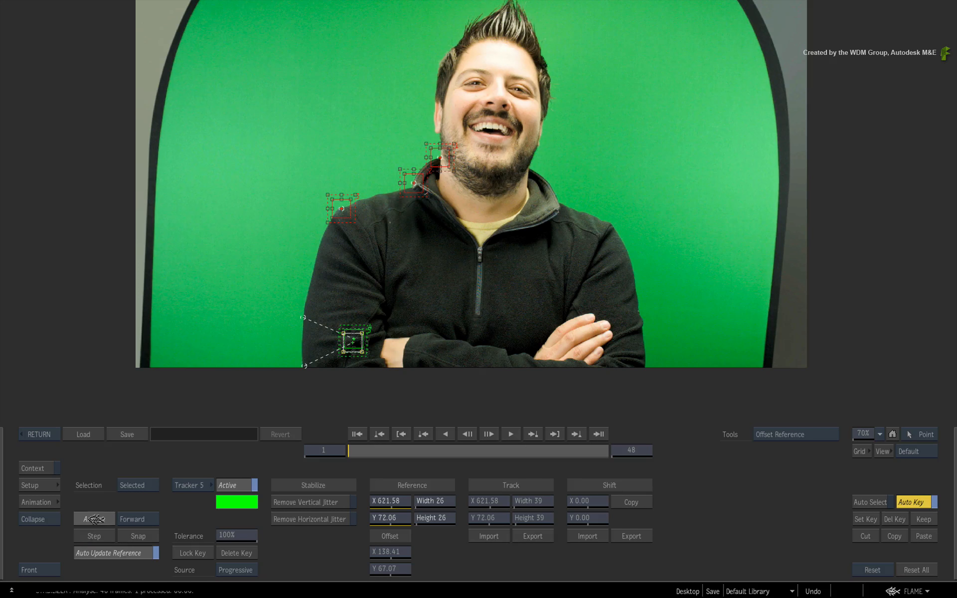
pyautogui.click(94, 518)
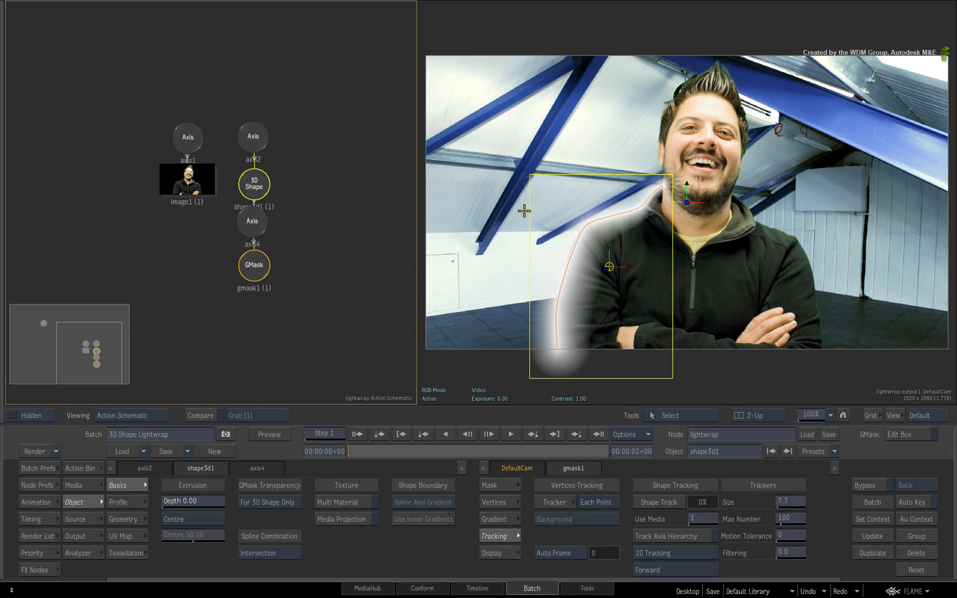
pyautogui.moveTo(345, 344)
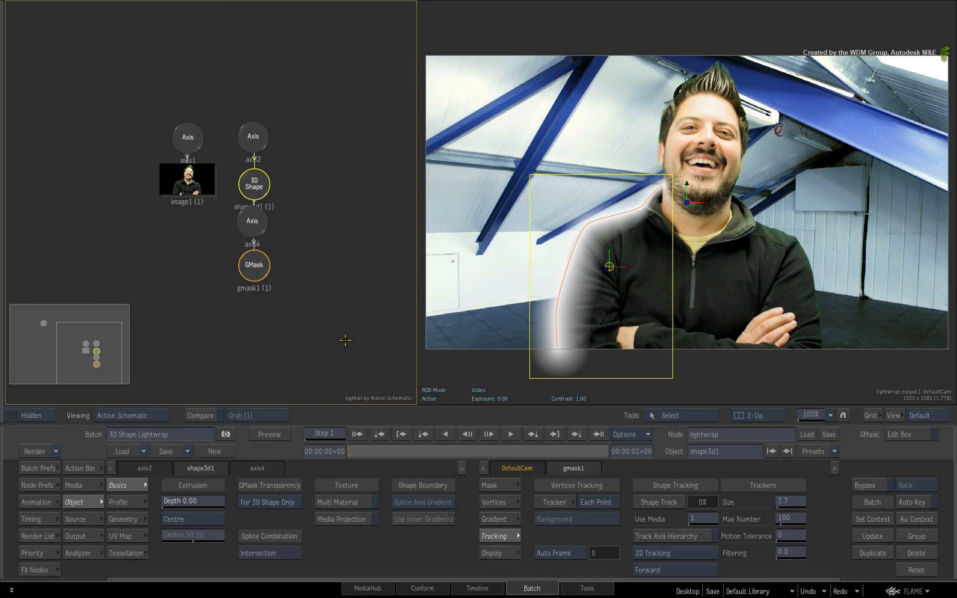
pyautogui.moveTo(319, 333)
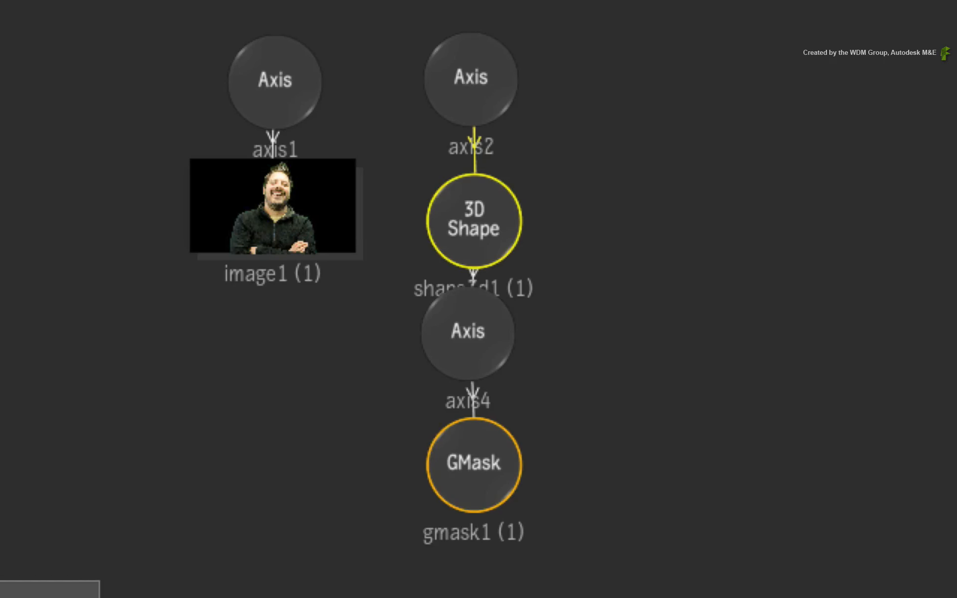
pyautogui.moveTo(629, 219)
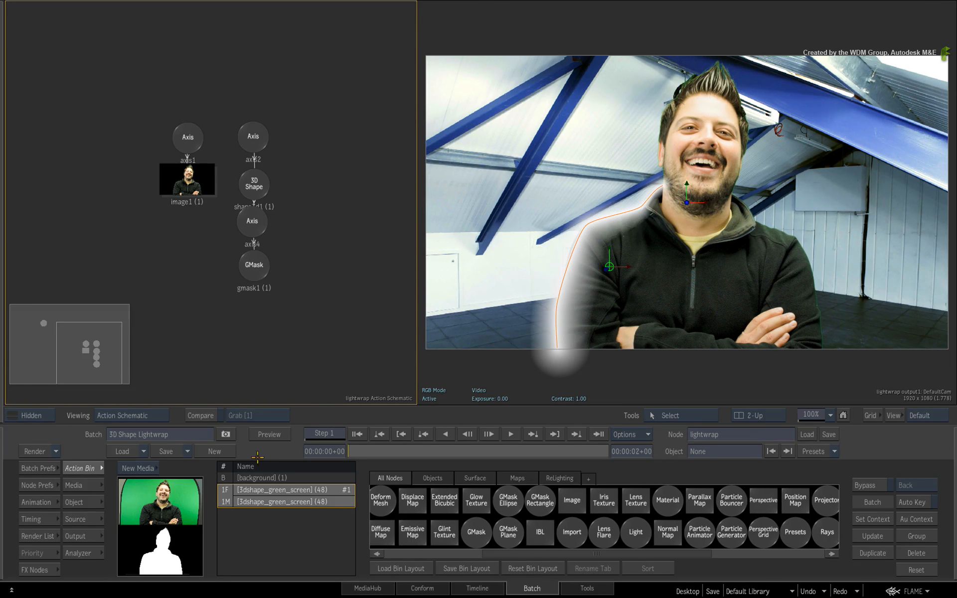
# Step: Finish drawing the second GMask spline down the face and shoulder and enter Add Points mode
pyautogui.hscroll(-3)
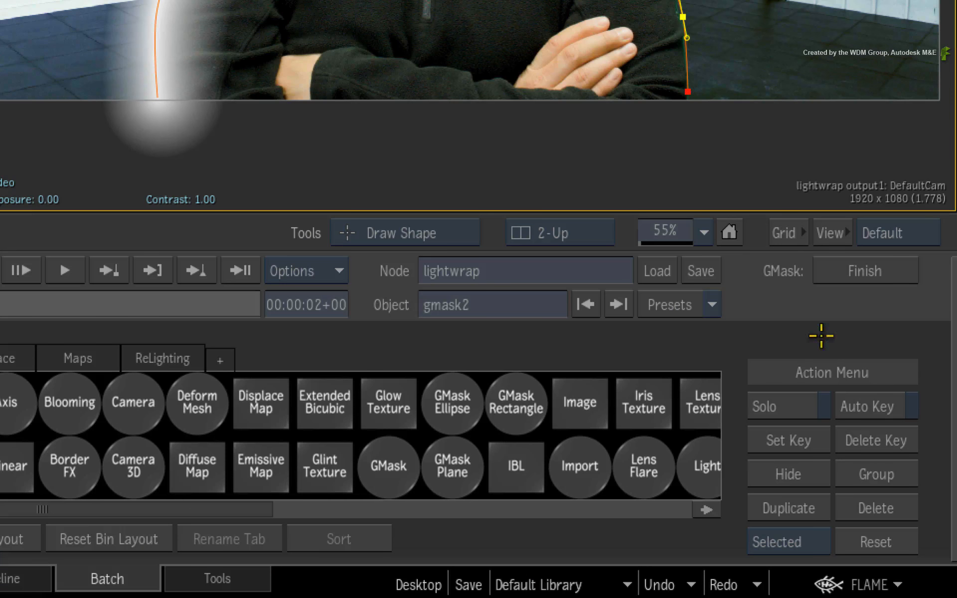
pyautogui.click(863, 270)
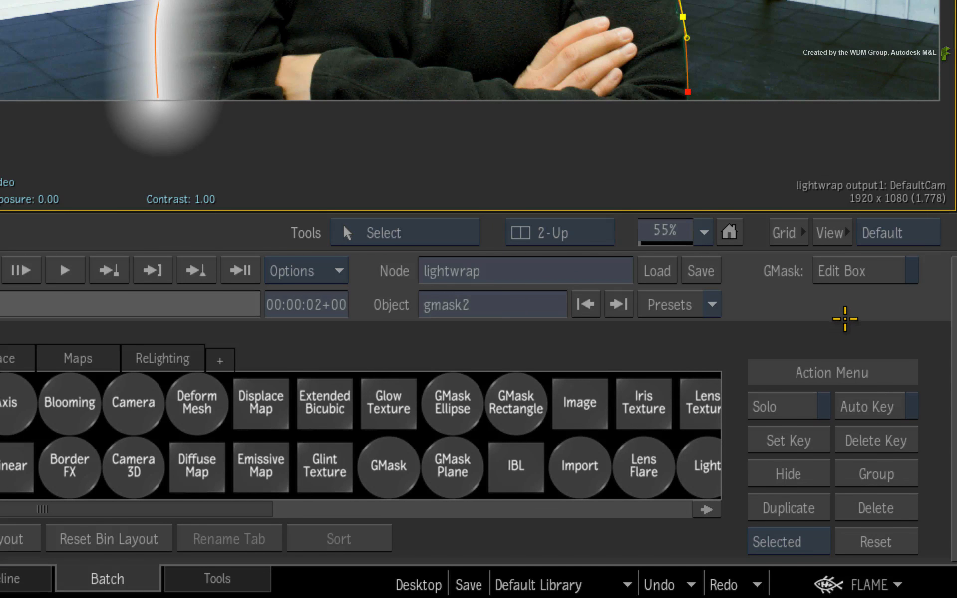
pyautogui.press('a')
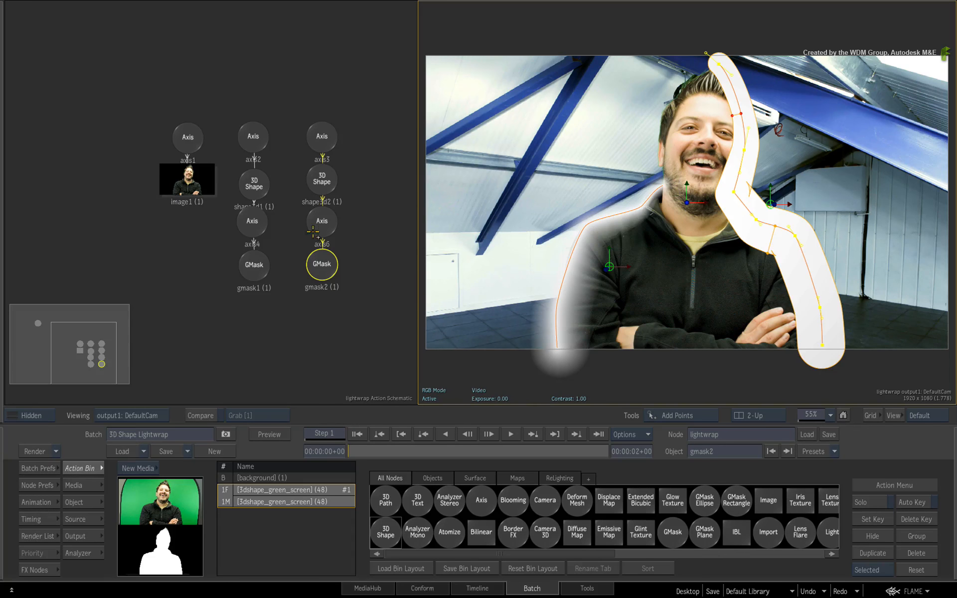
# Step: Set shape3d2's mask transparency rendering and shape-track gmask2 with Use Media to 100%
pyautogui.click(321, 180)
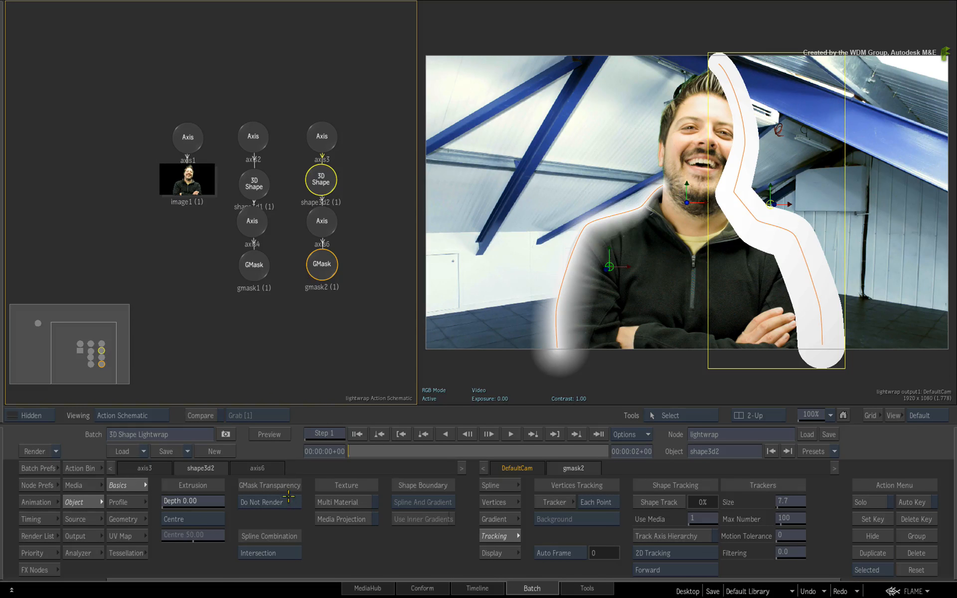
pyautogui.click(269, 501)
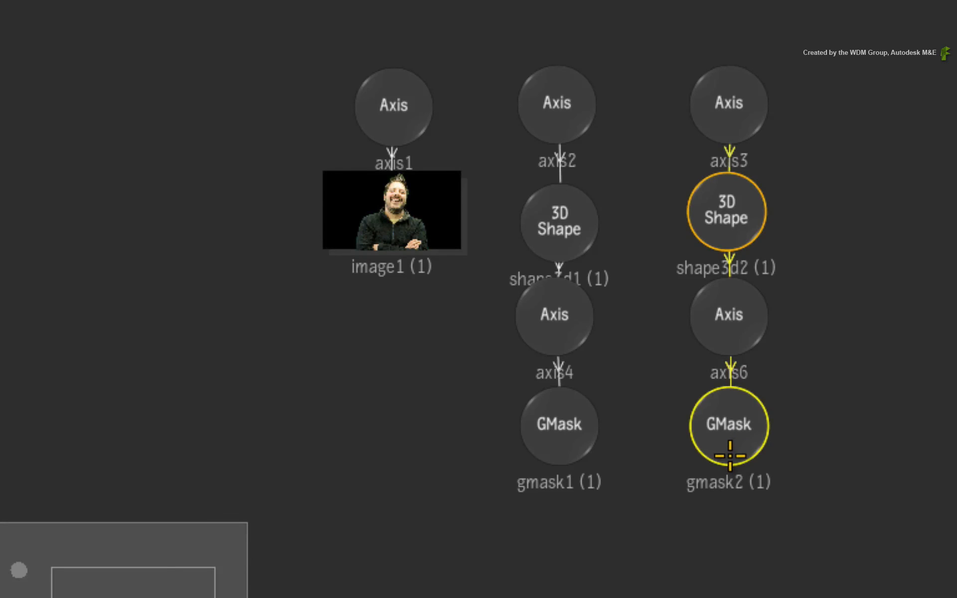
pyautogui.doubleClick(727, 426)
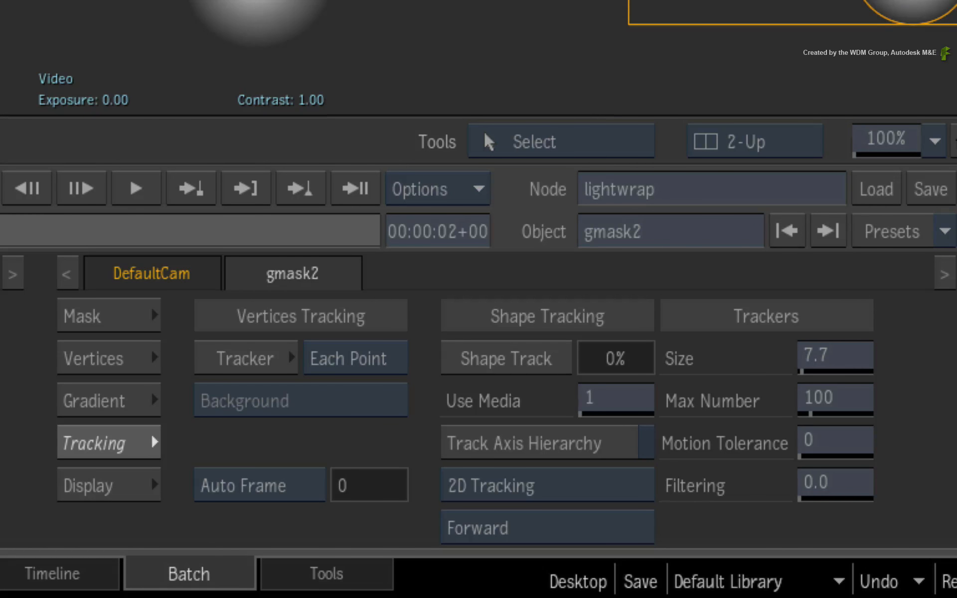
pyautogui.moveTo(129, 443)
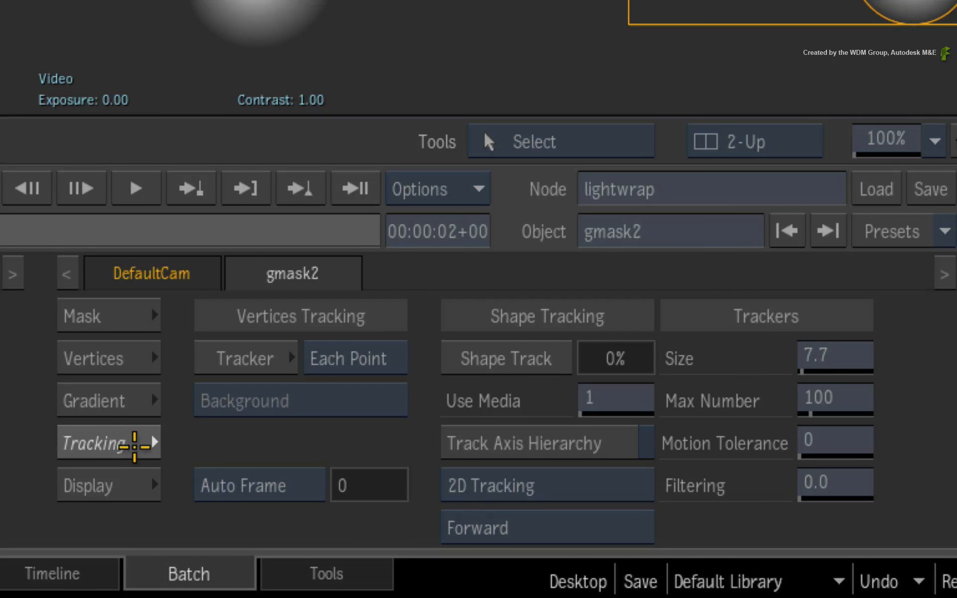
pyautogui.moveTo(449, 393)
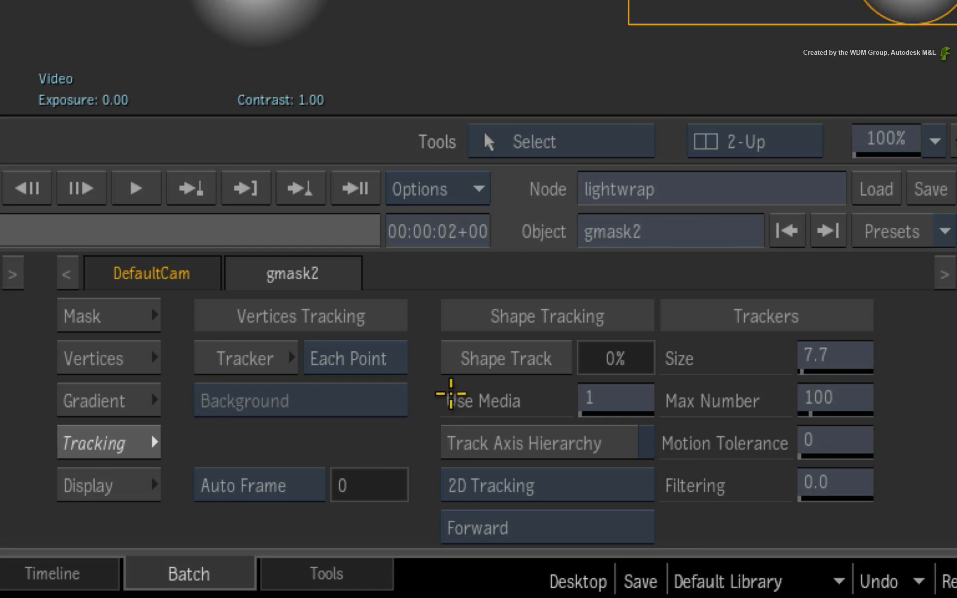
pyautogui.moveTo(622, 402)
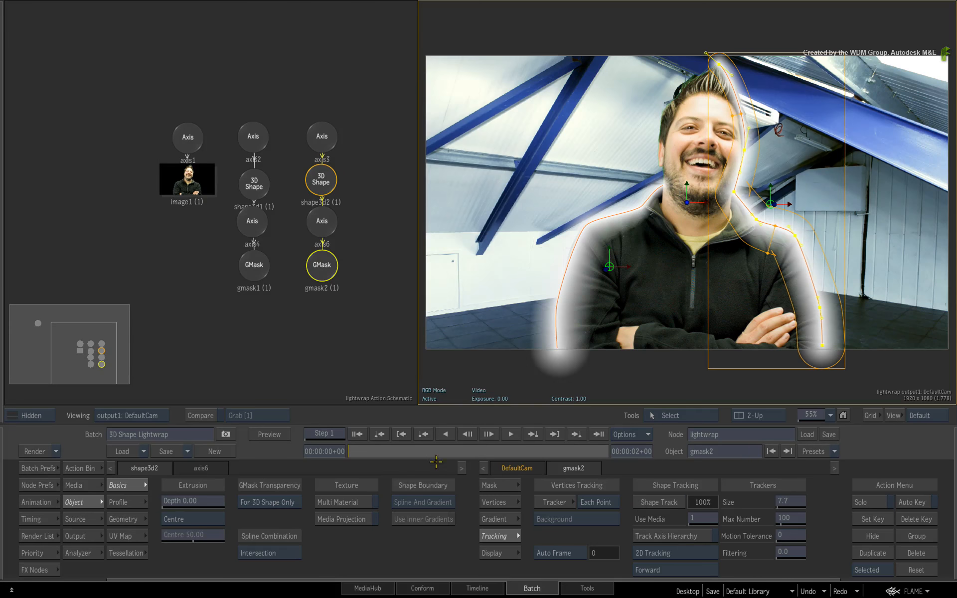
# Step: Parent Projection objects, each on its own axis, under shape3d1 and shape3d2
pyautogui.click(597, 433)
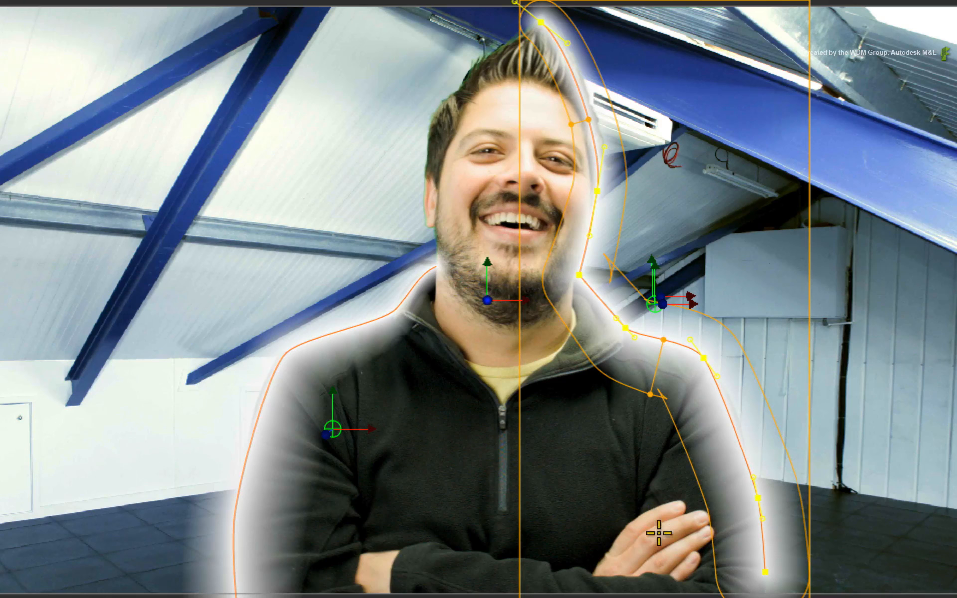
pyautogui.moveTo(659, 495)
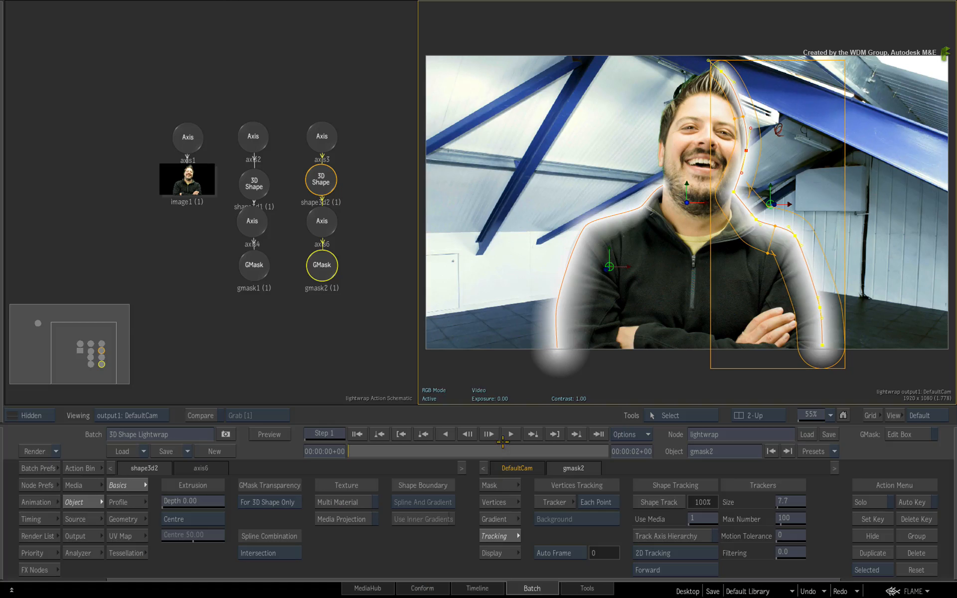
pyautogui.click(253, 181)
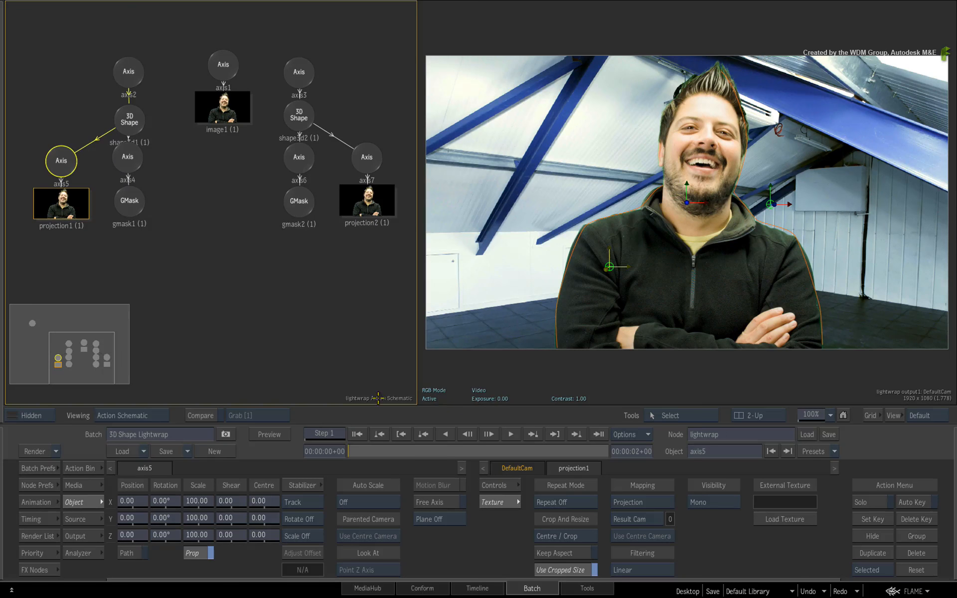
pyautogui.moveTo(333, 354)
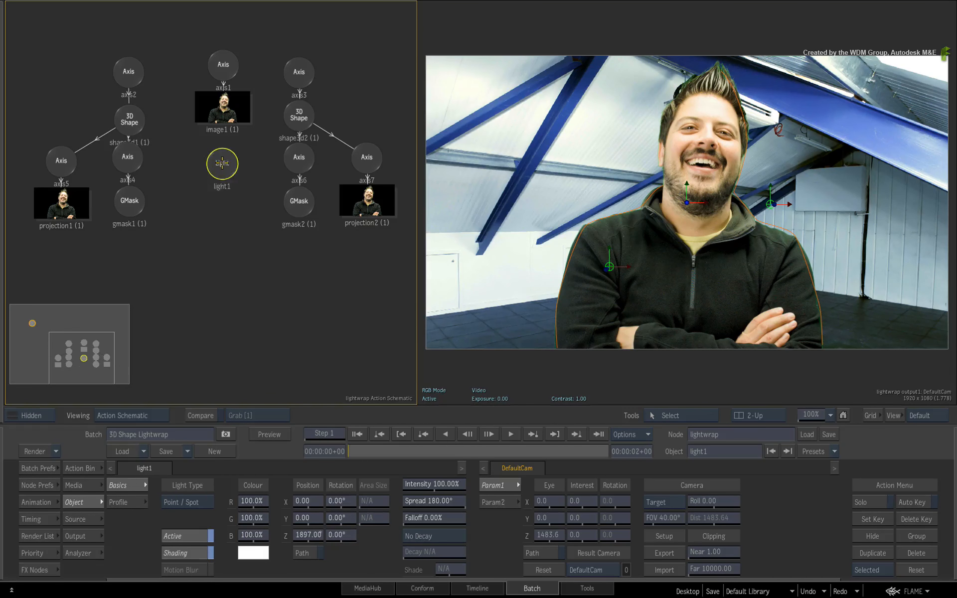
# Step: Add light2 from the node bin and light-link it to both mask shape chains
pyautogui.click(80, 468)
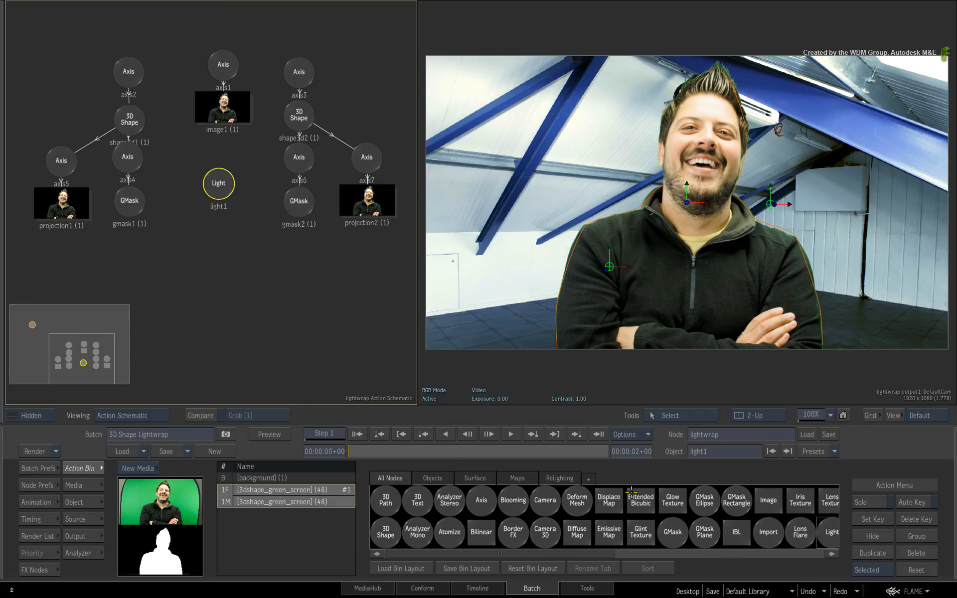
pyautogui.hscroll(3)
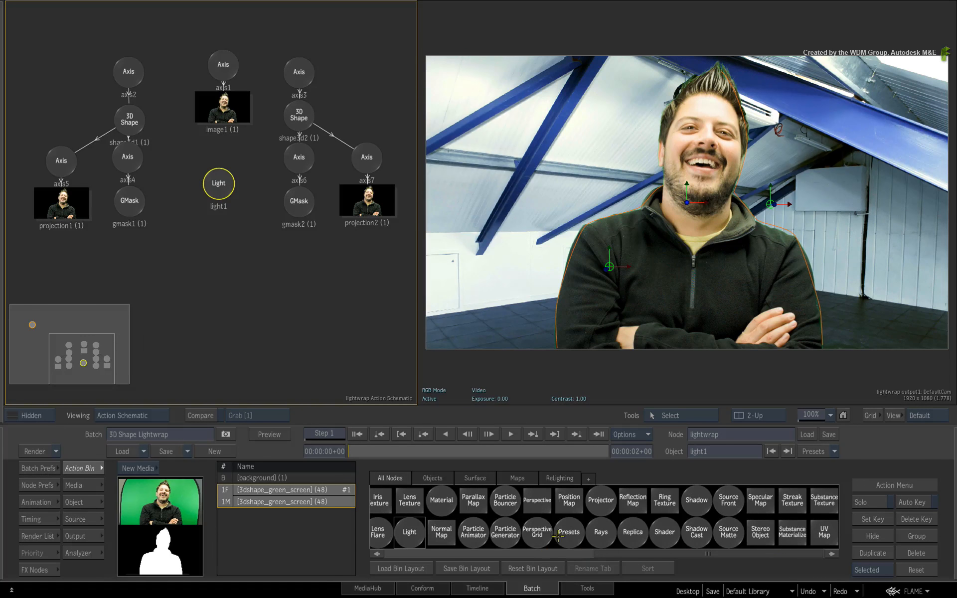
pyautogui.click(408, 532)
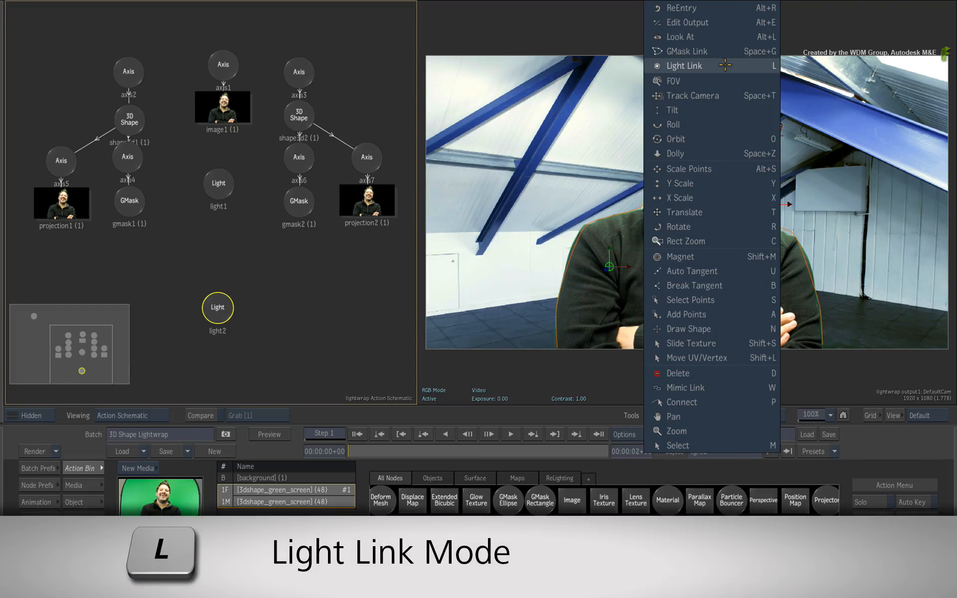
pyautogui.click(684, 65)
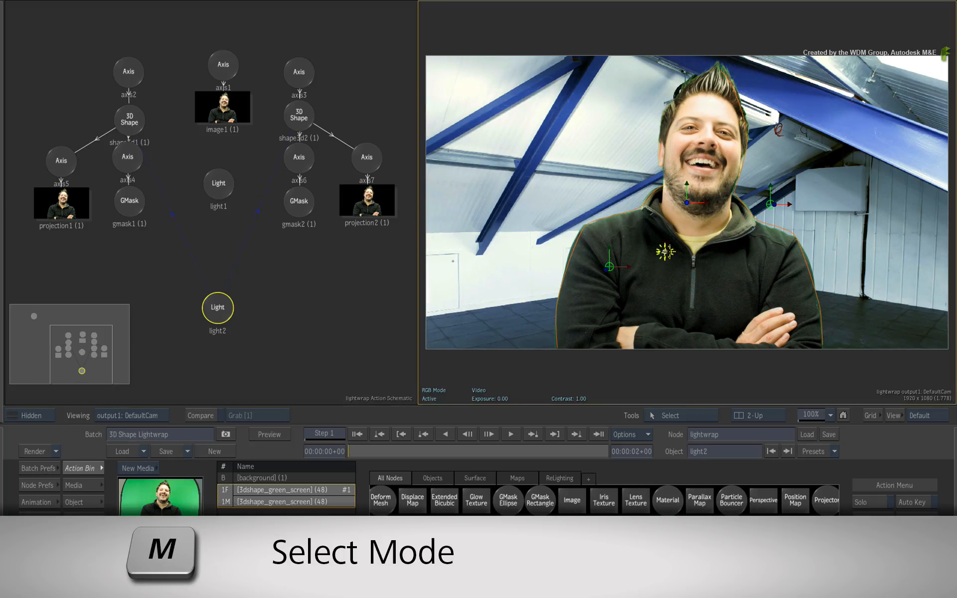
pyautogui.rightClick(218, 307)
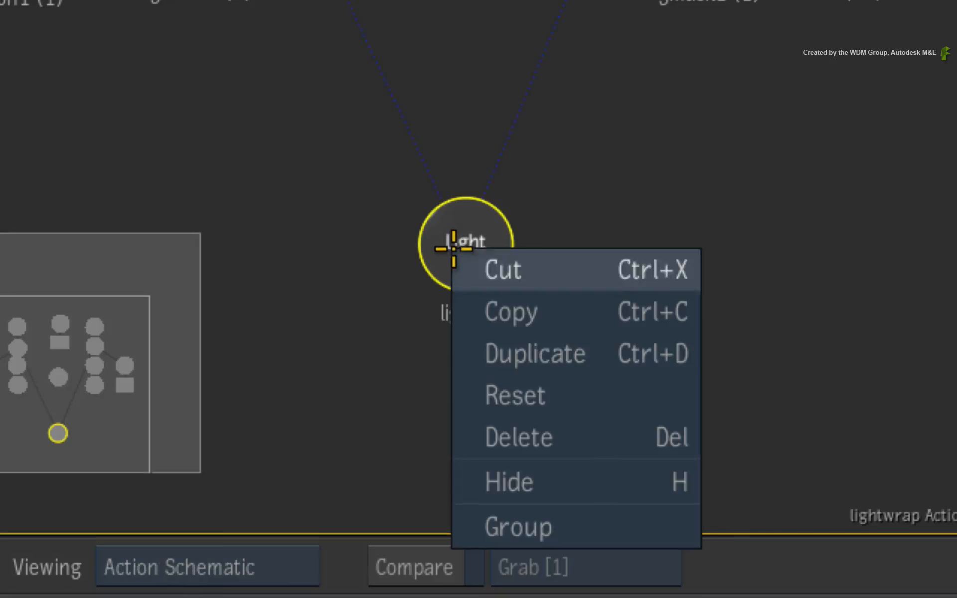
pyautogui.moveTo(622, 396)
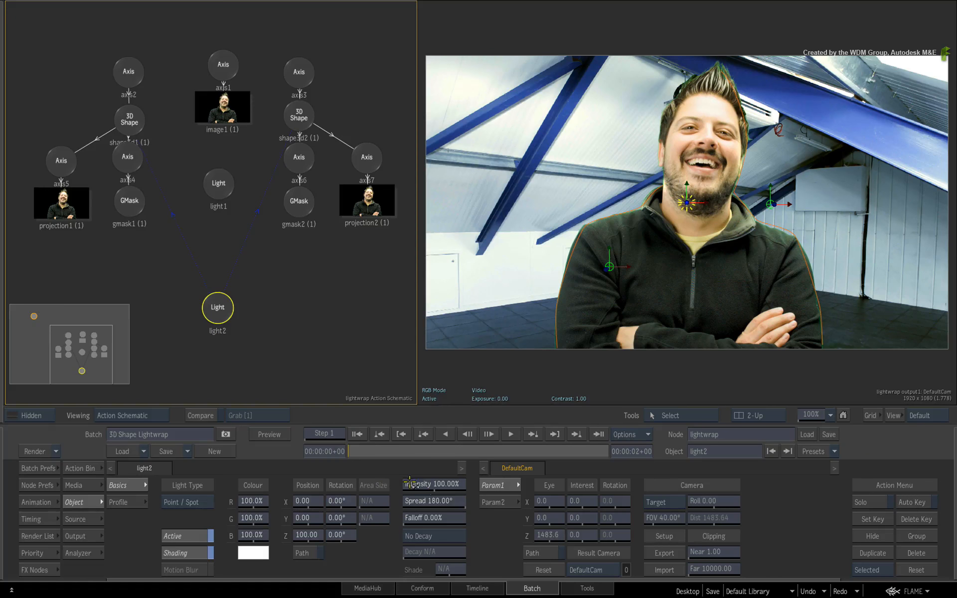
# Step: Set light2's intensity to 300% and pick a pale blue colour in the Colour Picker
pyautogui.click(434, 483)
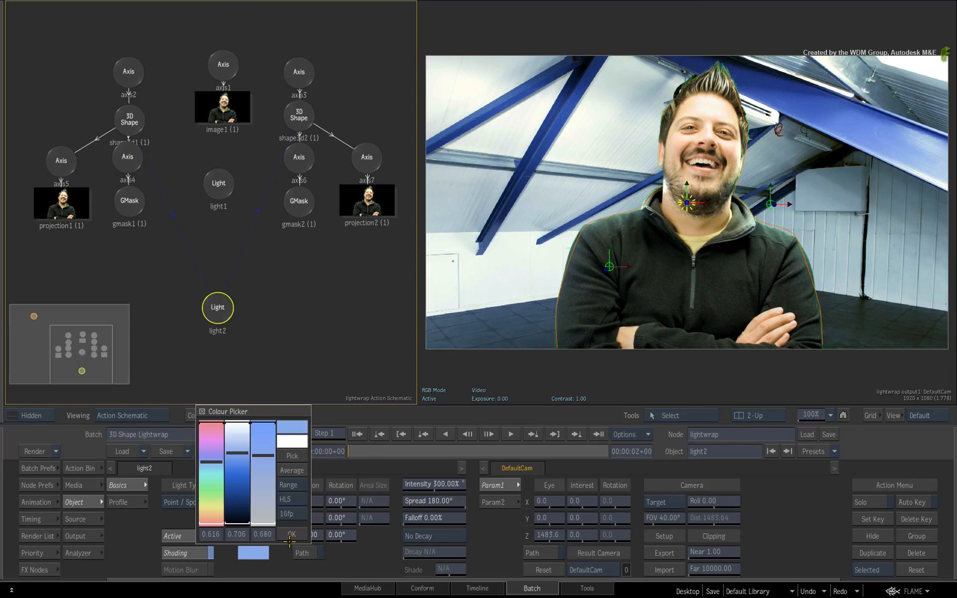
pyautogui.click(291, 535)
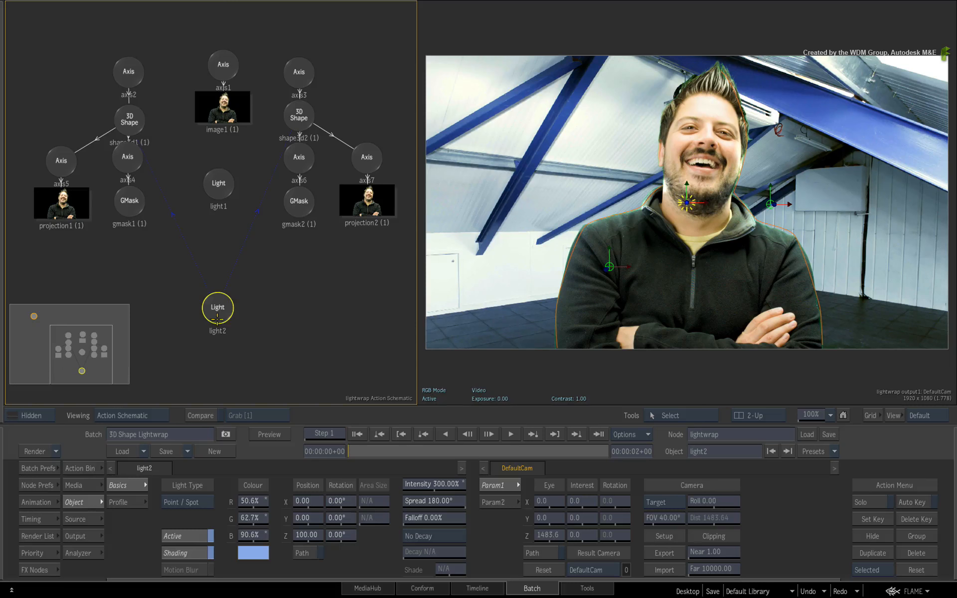
pyautogui.click(871, 535)
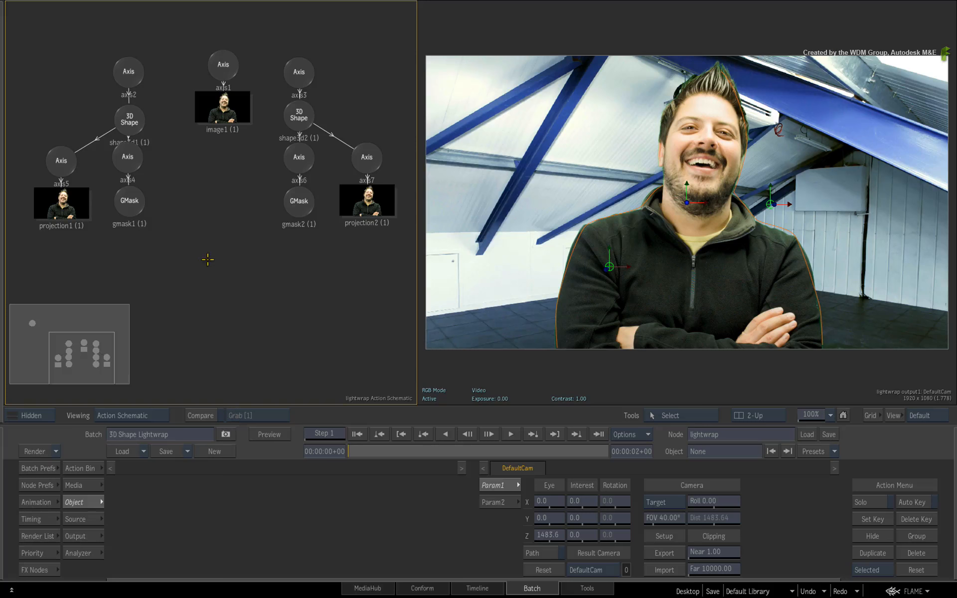
pyautogui.moveTo(206, 275)
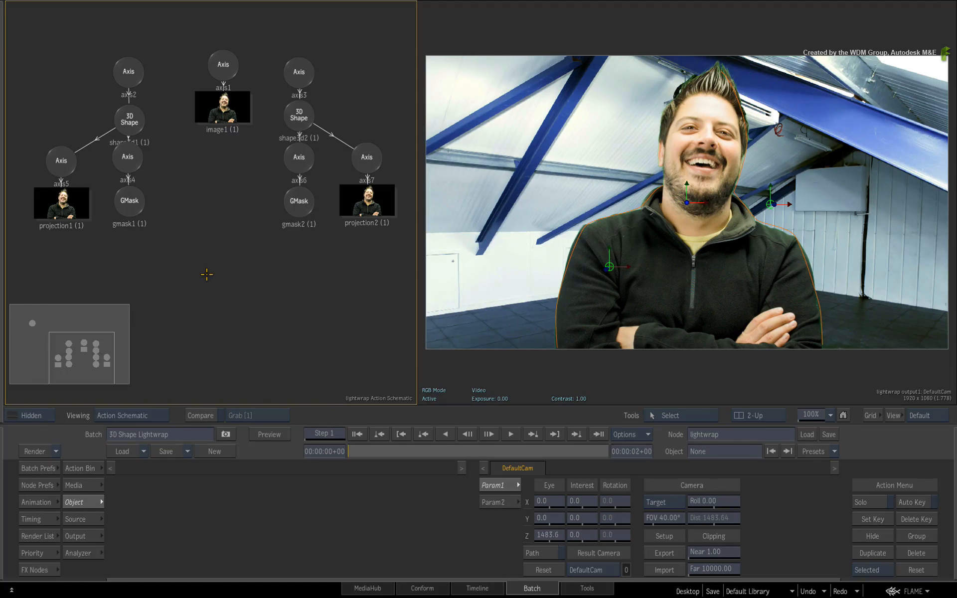
pyautogui.moveTo(229, 306)
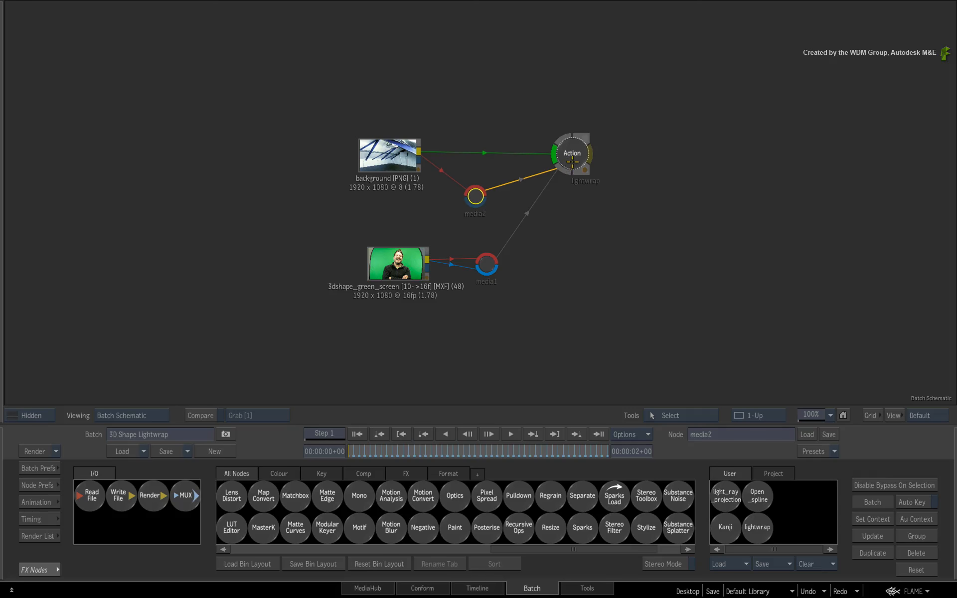
# Step: Re-enter the light-wrap Action node now fed with the room background as media 2
pyautogui.click(571, 152)
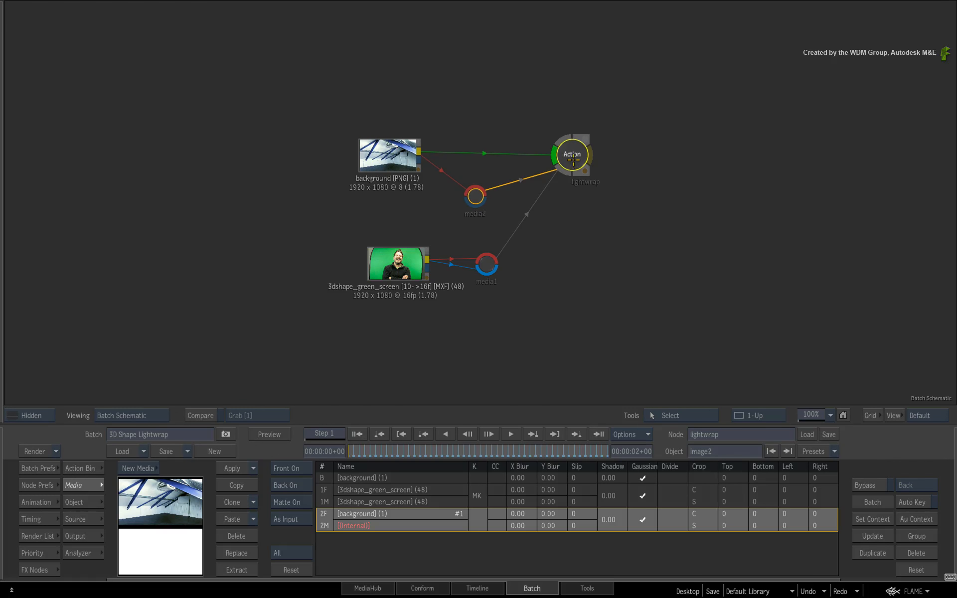
pyautogui.doubleClick(571, 153)
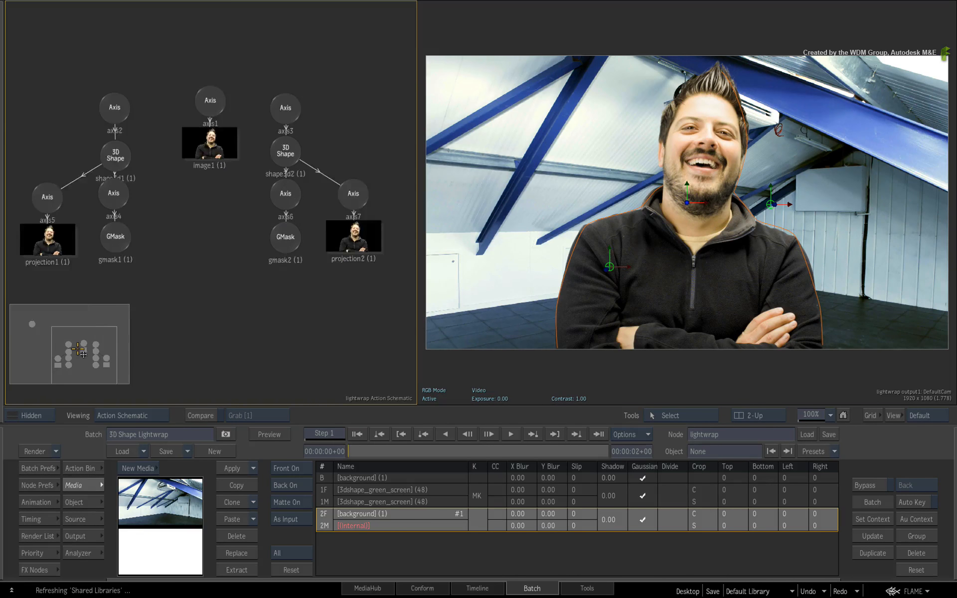
# Step: Add IBL object ibl1 from the background image and light-link it to shape3d1 and shape3d2
pyautogui.click(80, 469)
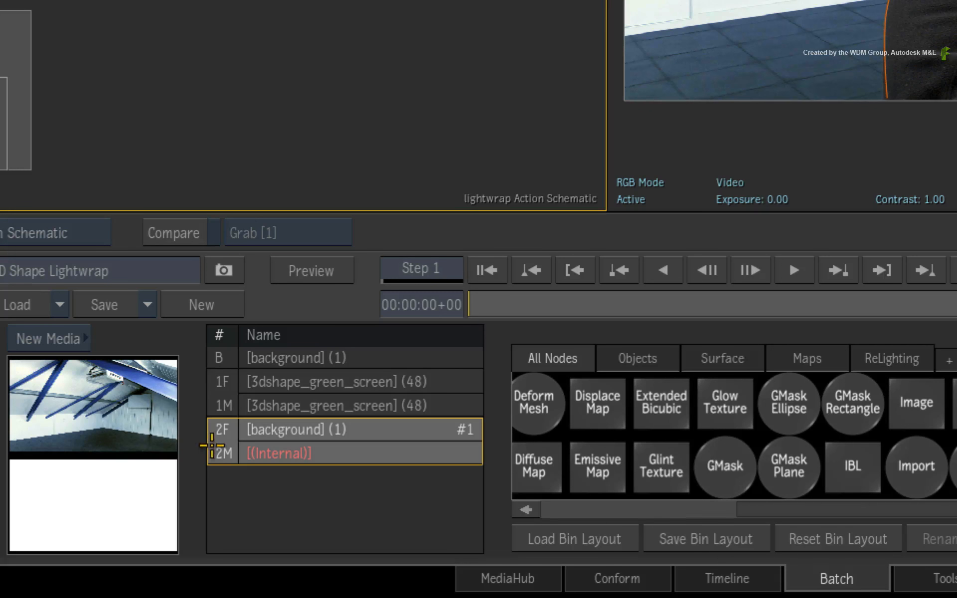
pyautogui.moveTo(354, 444)
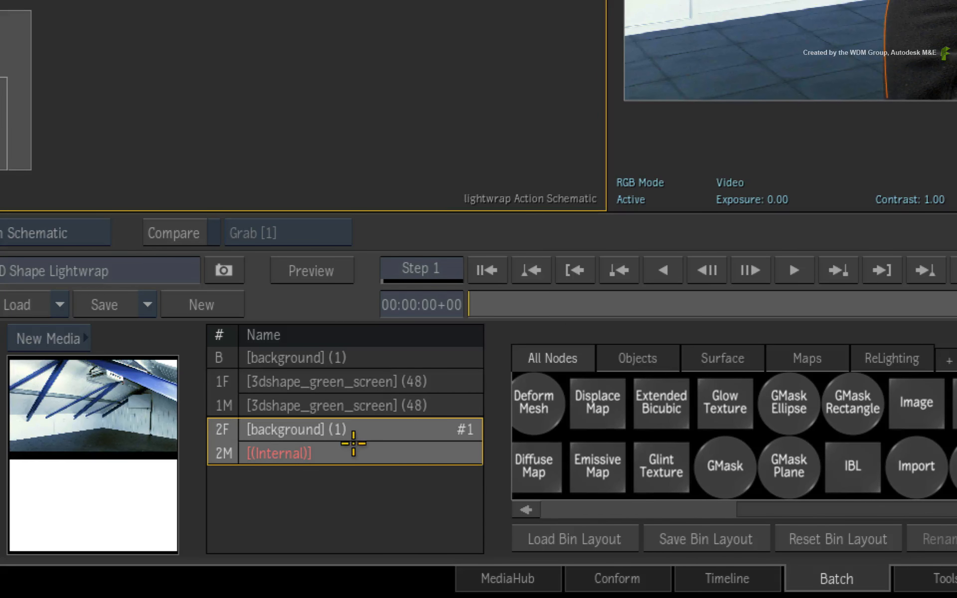
pyautogui.moveTo(862, 451)
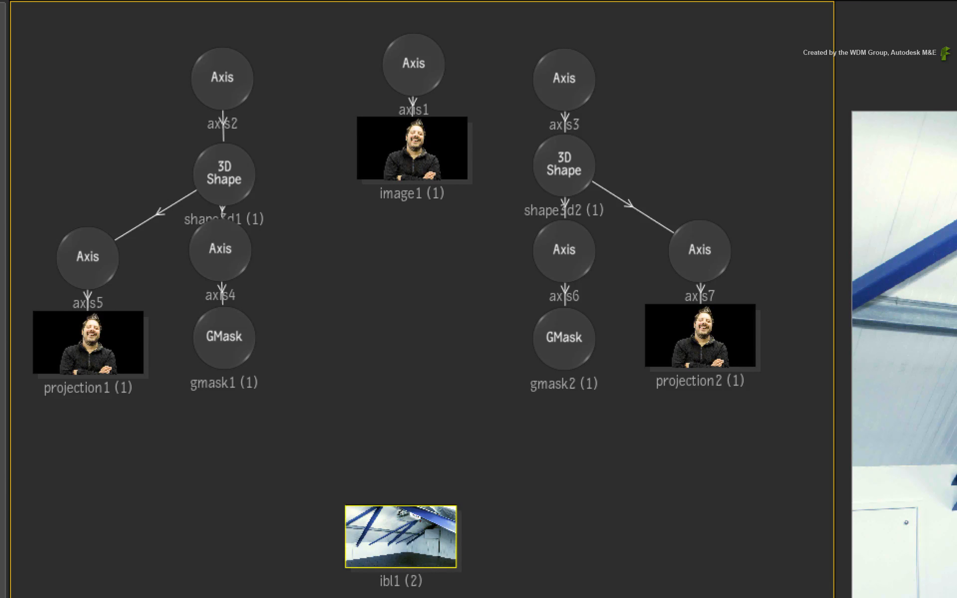
pyautogui.moveTo(494, 532)
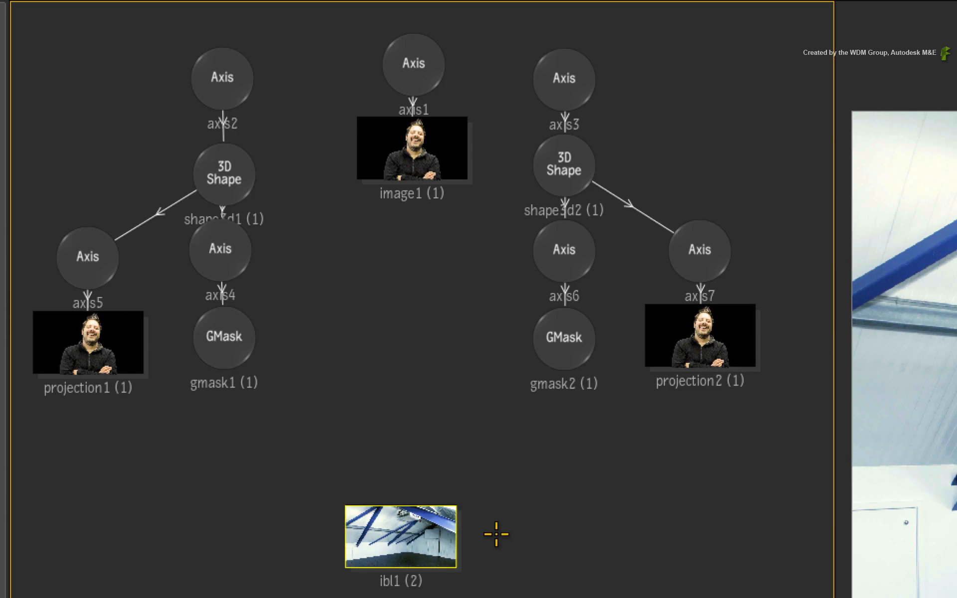
pyautogui.moveTo(491, 542)
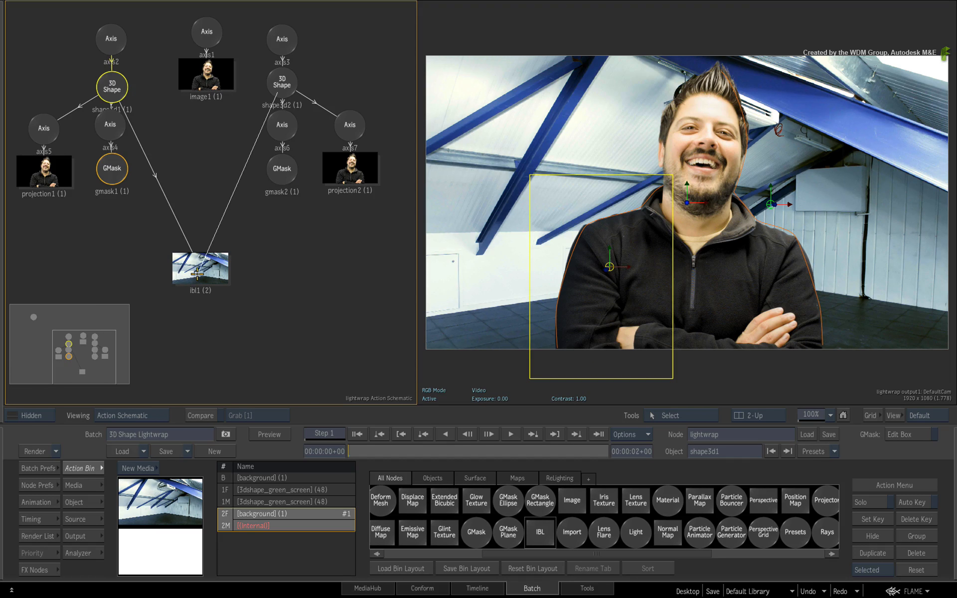
pyautogui.click(201, 268)
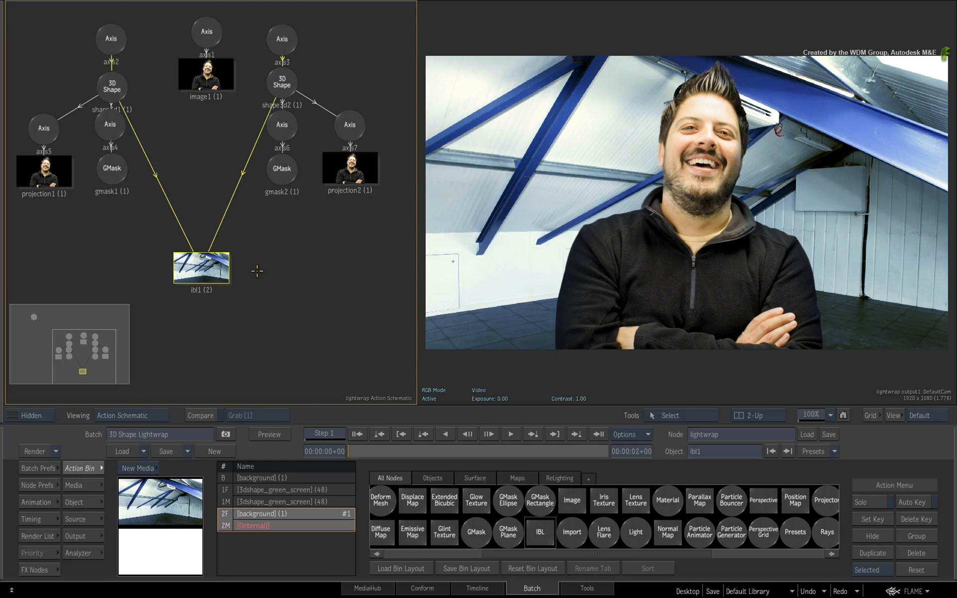
# Step: Set ibl1 to cylindrical mapping with intensity 239
pyautogui.click(111, 39)
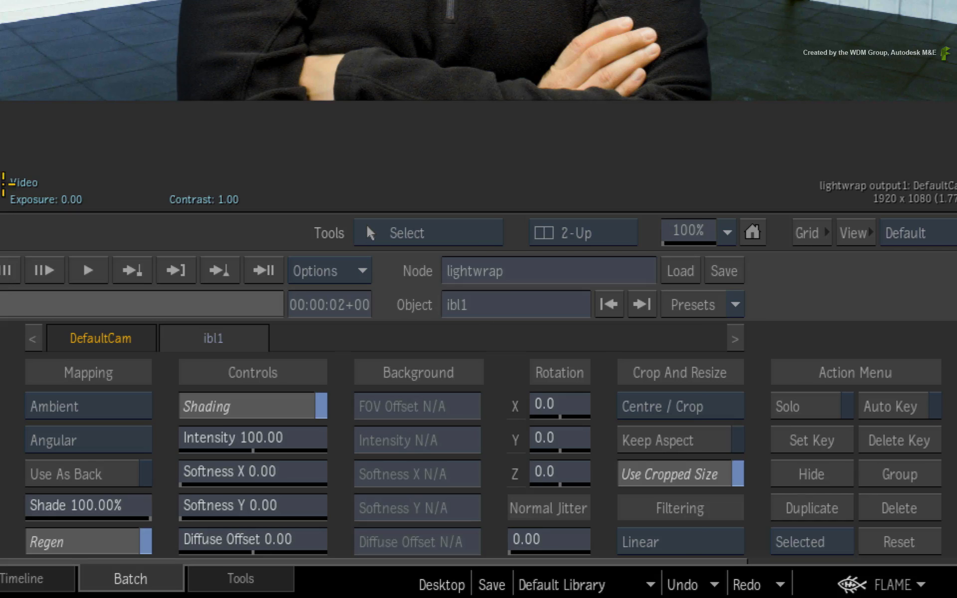
pyautogui.moveTo(113, 406)
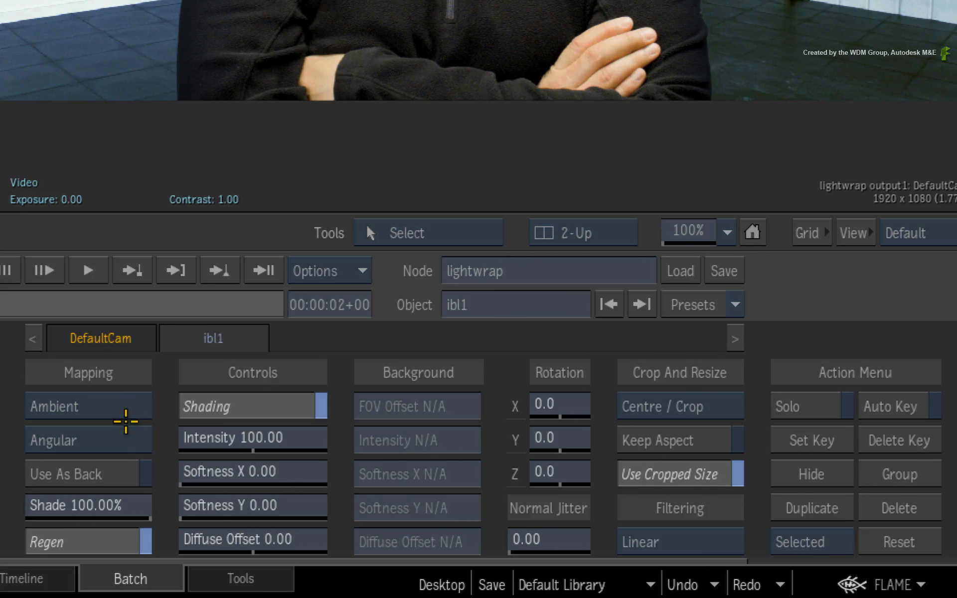
pyautogui.click(88, 440)
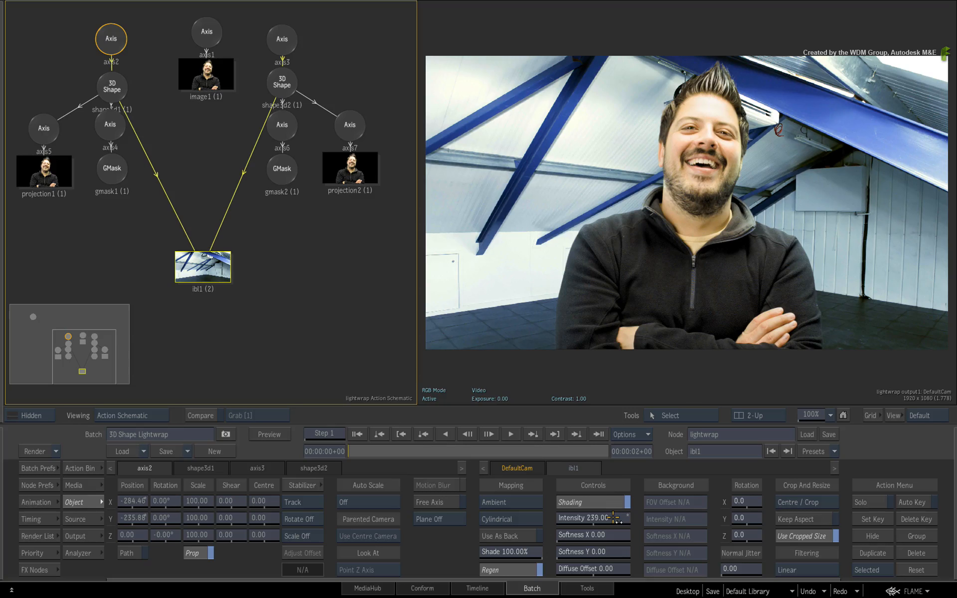
# Step: Preview ibl1 as background, set its Rotation Y to 44 and play back the composite
pyautogui.click(494, 536)
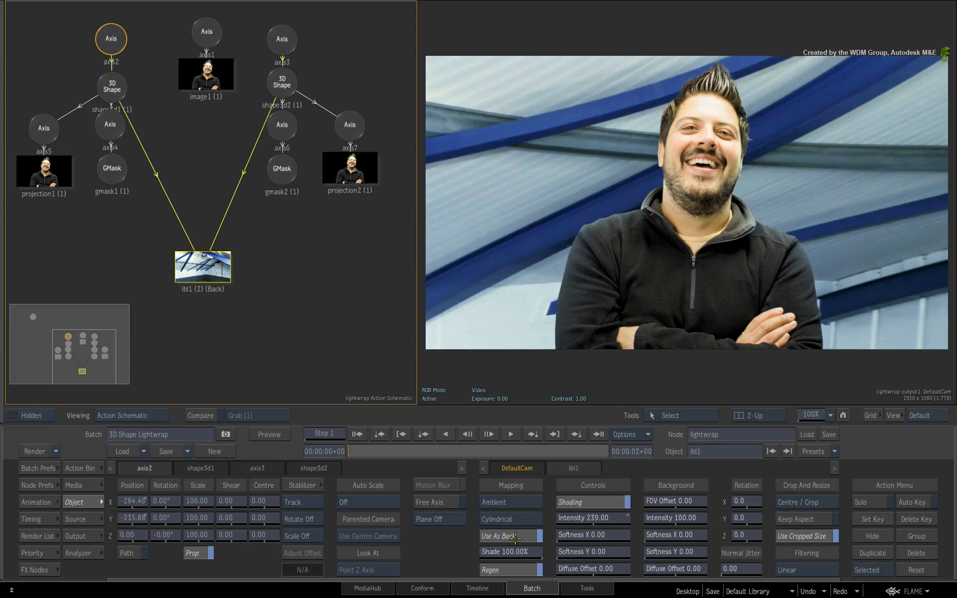
pyautogui.click(506, 537)
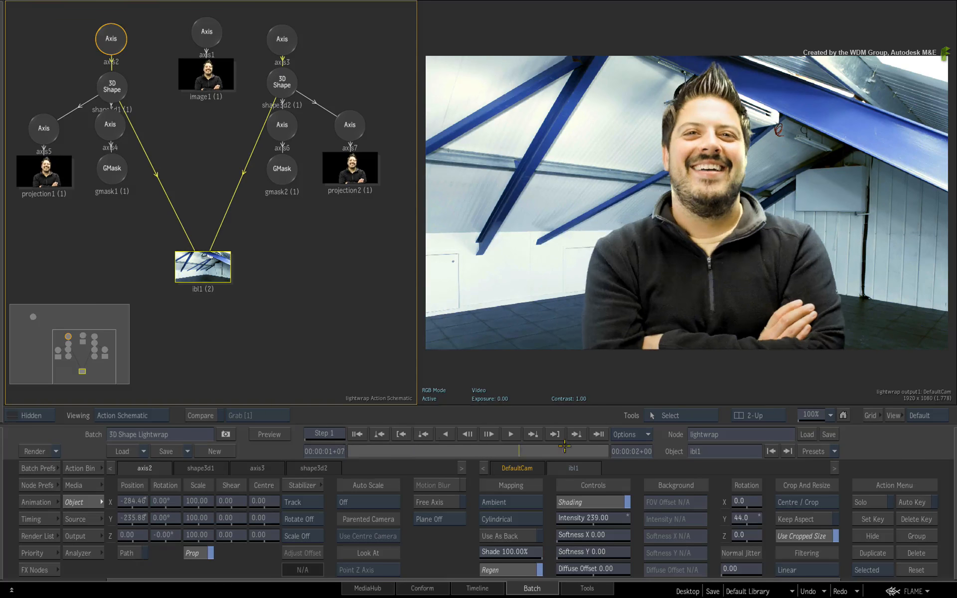
pyautogui.click(357, 433)
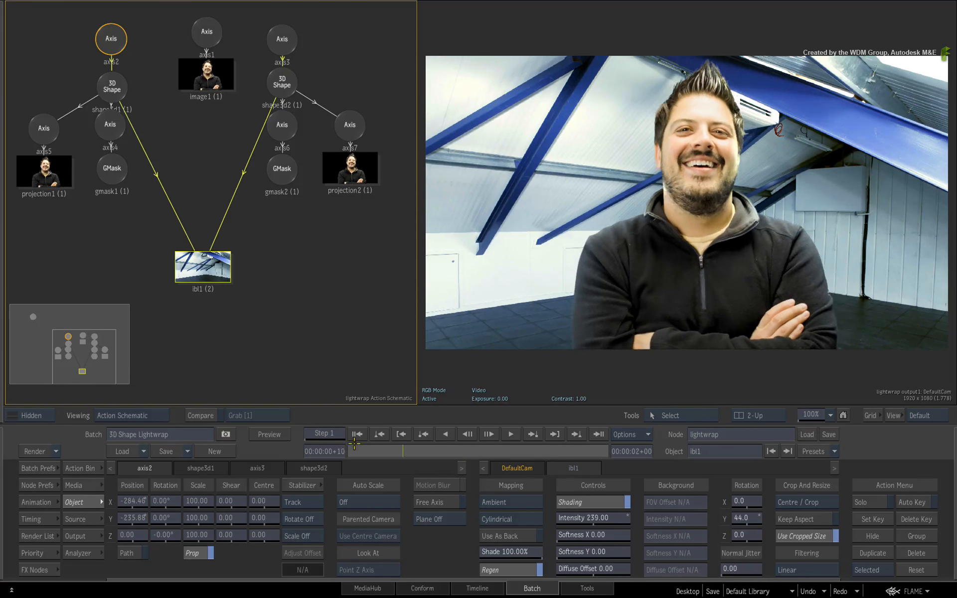